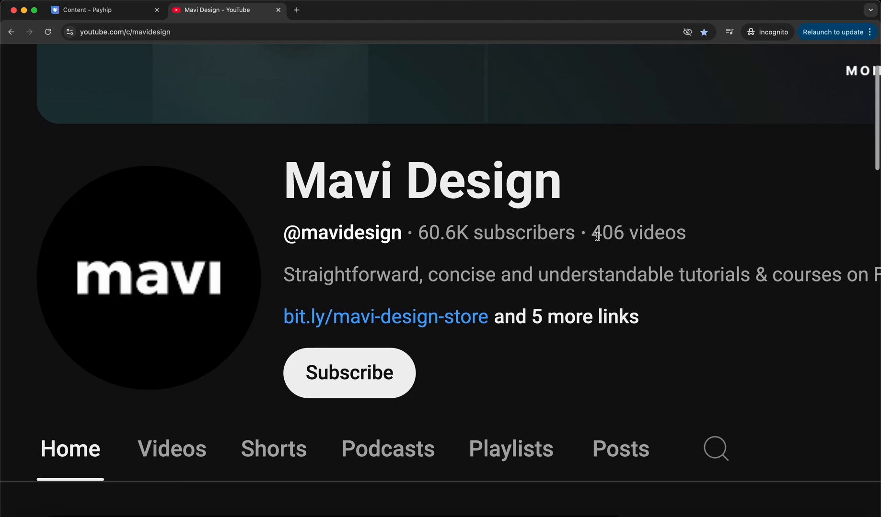
Step: Scroll through the Mavi Design content overview and reach the 'total Figma beginner' recommendation
{"action": "double_click", "coordinate": [637, 232]}
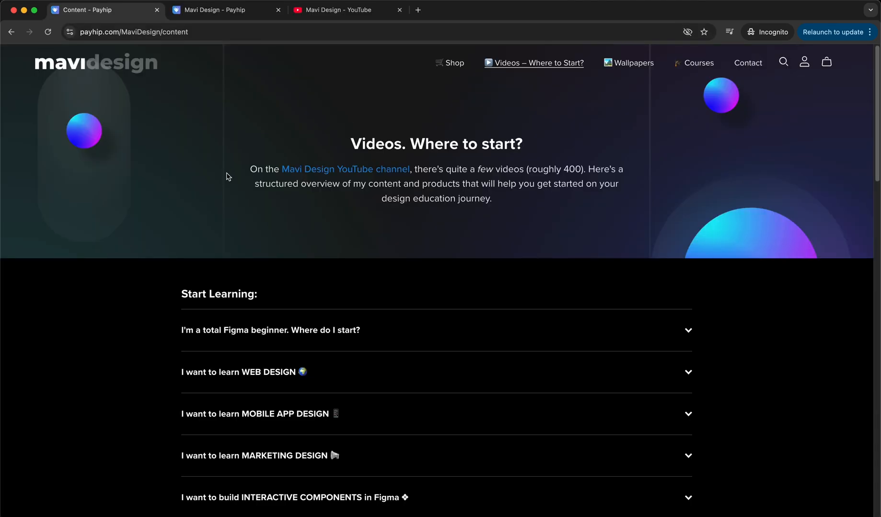
{"action": "mouse_move", "coordinate": [220, 193]}
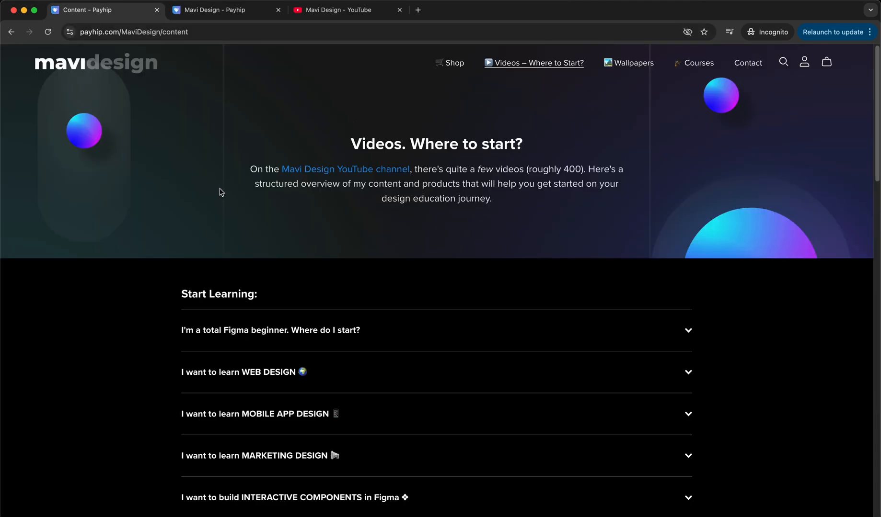
{"action": "mouse_move", "coordinate": [386, 99]}
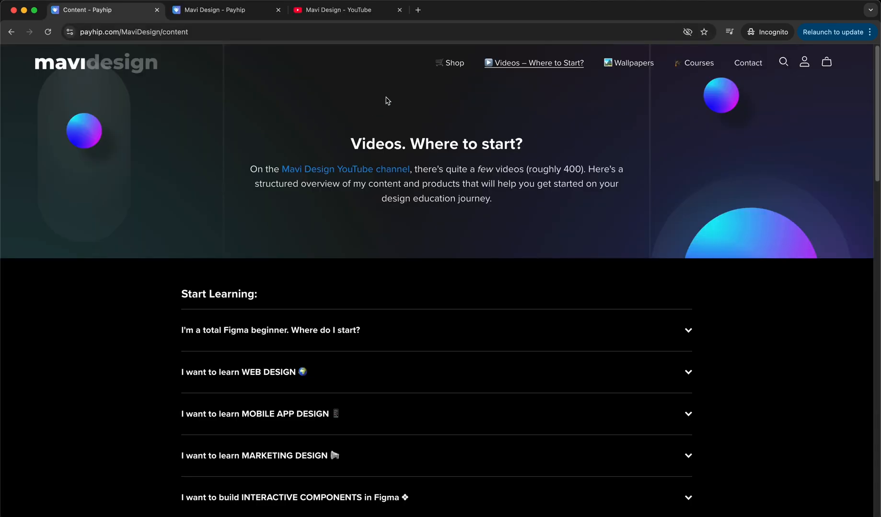
{"action": "mouse_move", "coordinate": [772, 130]}
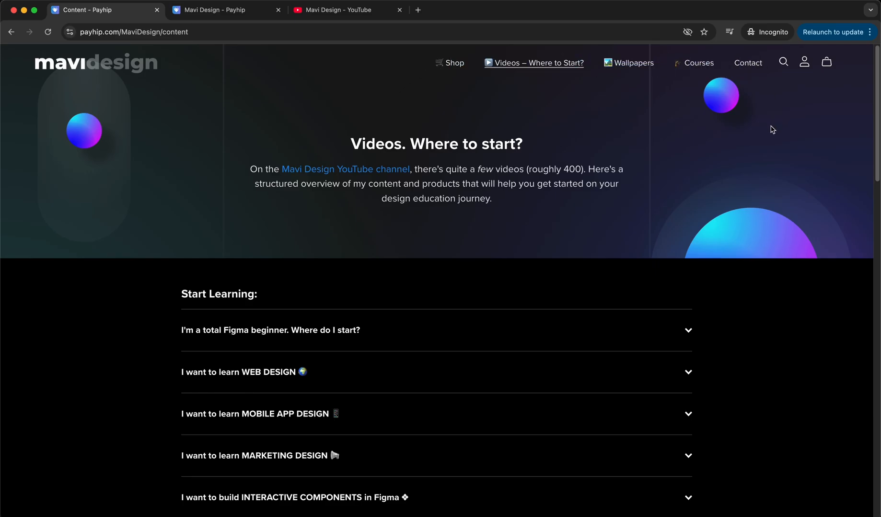
{"action": "mouse_move", "coordinate": [485, 151]}
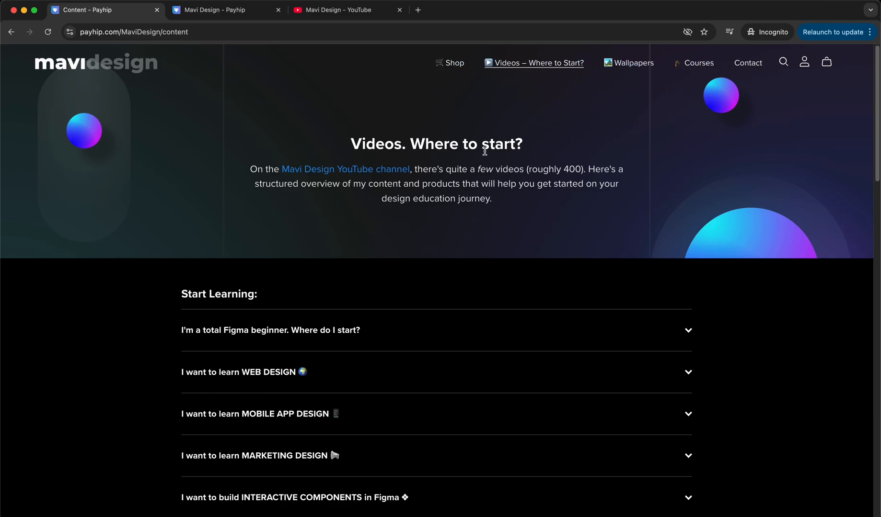
{"action": "scroll", "scroll_direction": "down", "scroll_amount": 3}
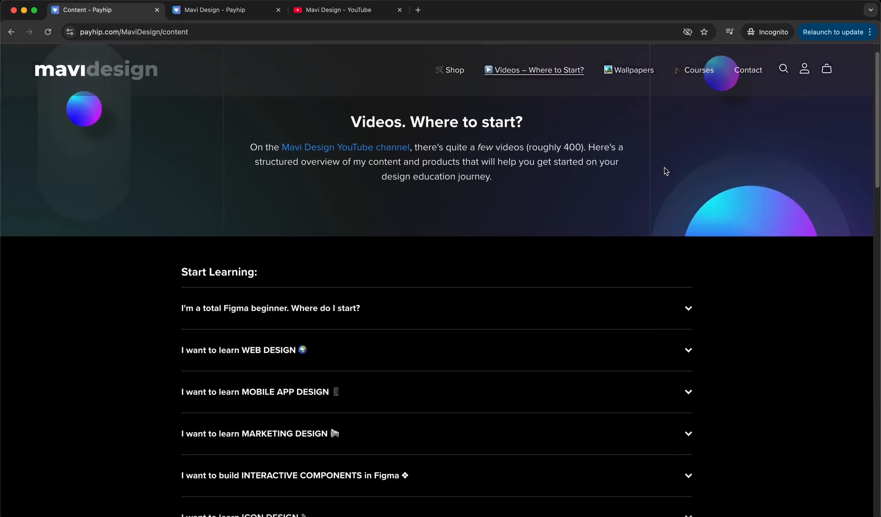
{"action": "scroll", "scroll_direction": "down", "scroll_amount": 3}
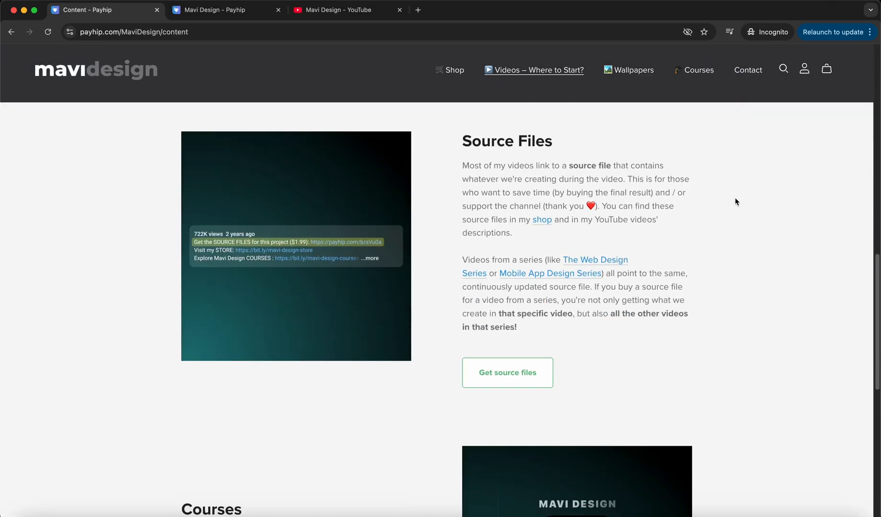
{"action": "scroll", "scroll_direction": "up", "scroll_amount": 3}
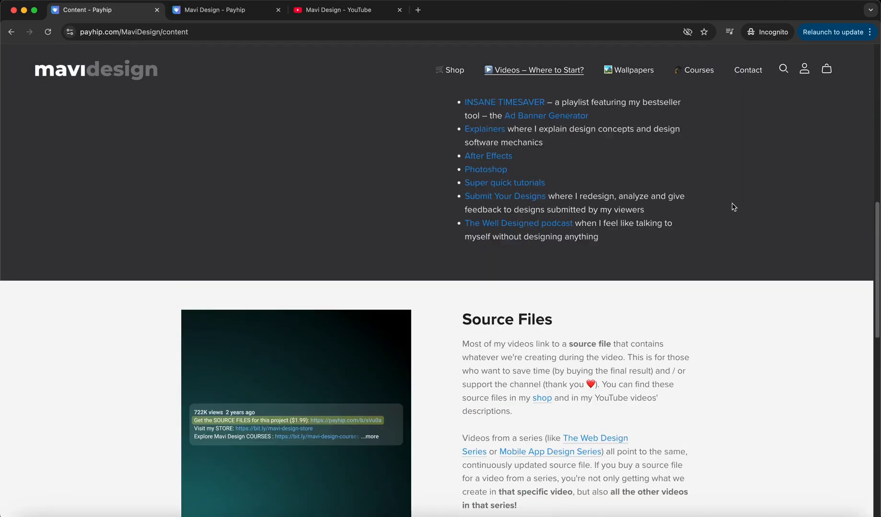
{"action": "scroll", "scroll_direction": "up", "scroll_amount": 3}
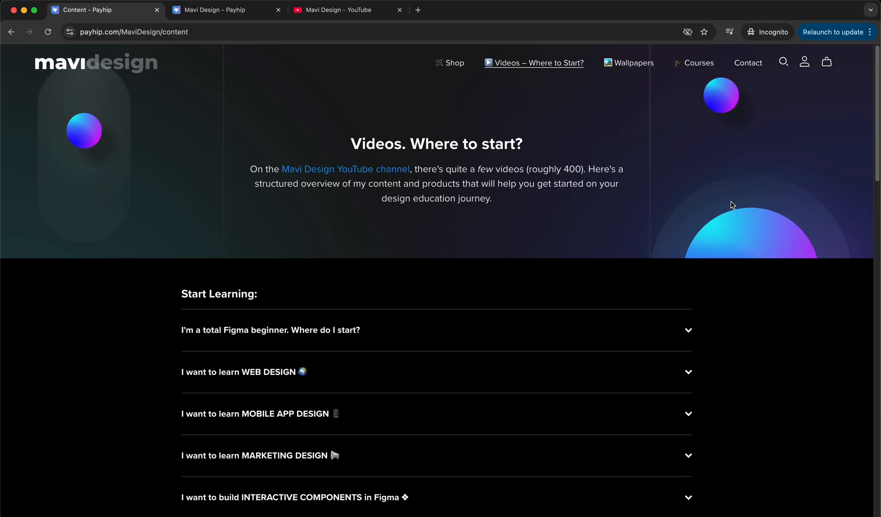
{"action": "scroll", "scroll_direction": "down", "scroll_amount": 3}
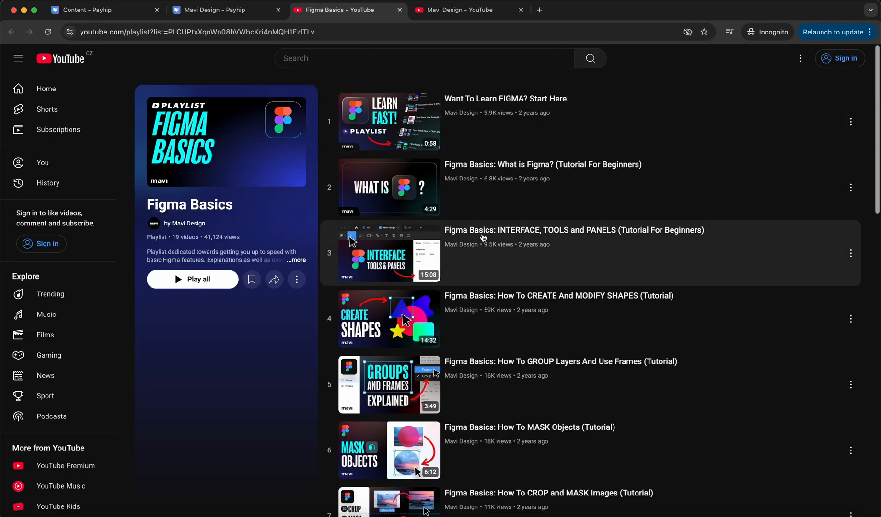
{"action": "mouse_move", "coordinate": [602, 235]}
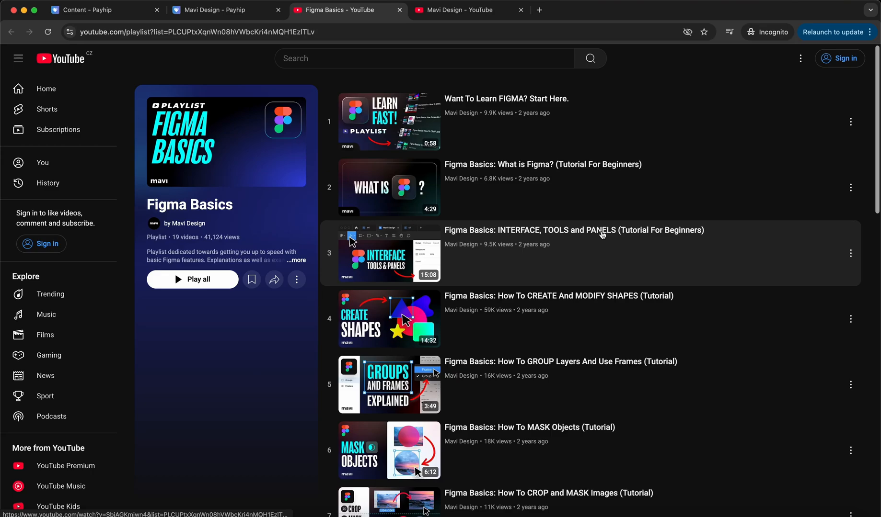
Step: Browse the Figma Basics playlist's tutorials, then return to the Payhip content tab
{"action": "scroll", "scroll_direction": "down", "scroll_amount": 3}
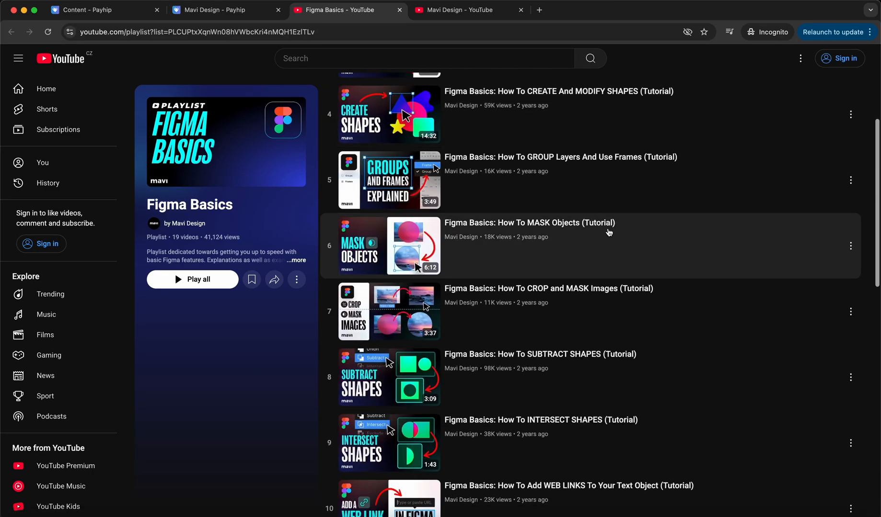
{"action": "scroll", "scroll_direction": "down", "scroll_amount": 3}
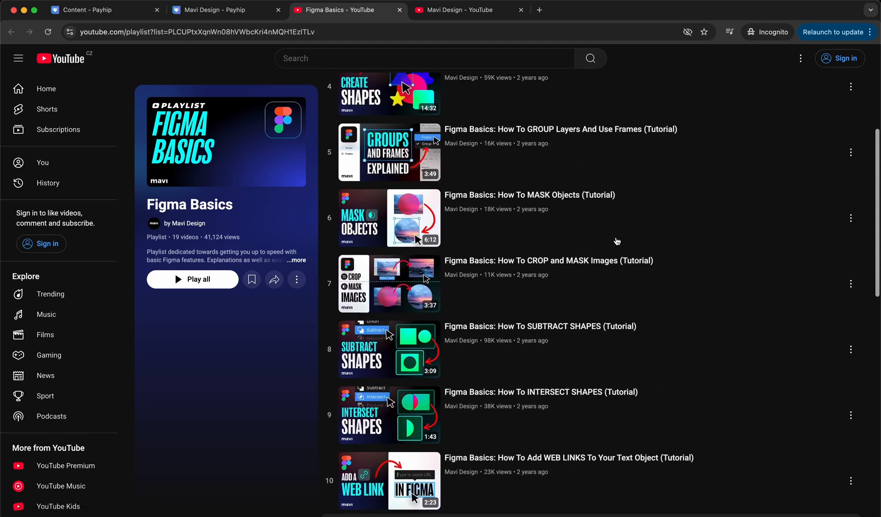
{"action": "scroll", "scroll_direction": "up", "scroll_amount": 3}
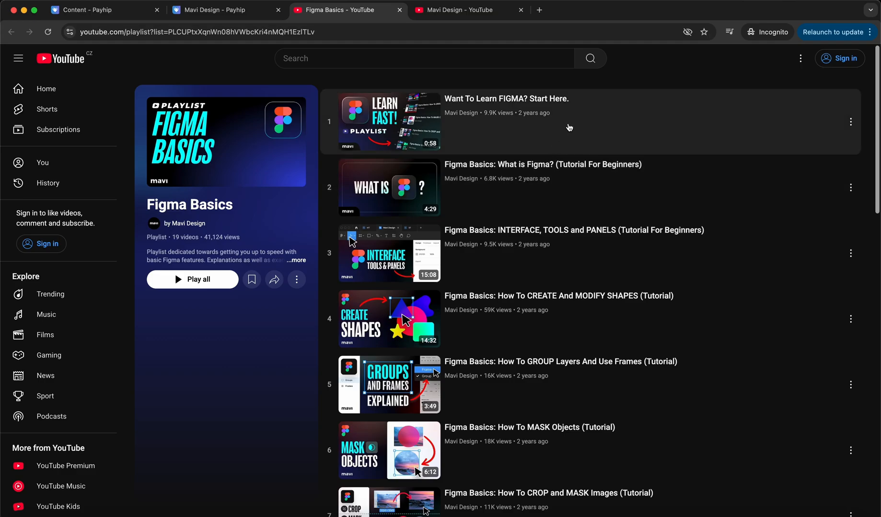
{"action": "mouse_move", "coordinate": [630, 203]}
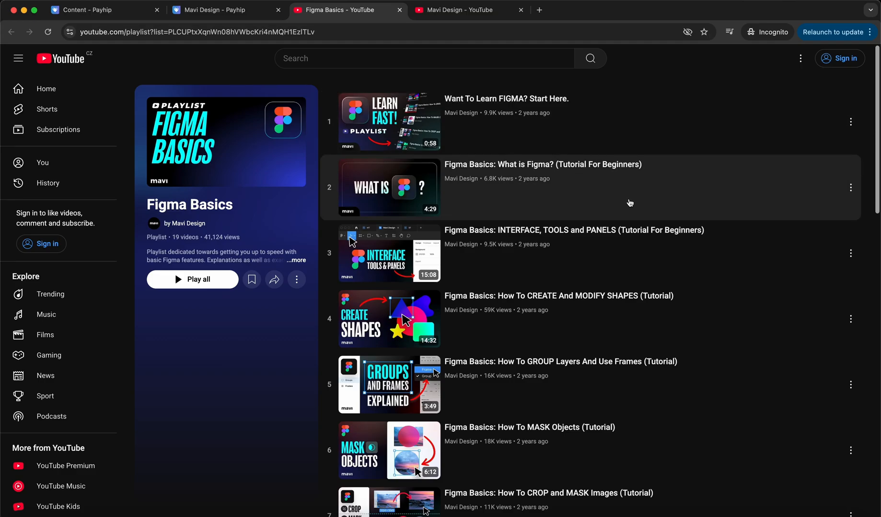
{"action": "scroll", "scroll_direction": "down", "scroll_amount": 3}
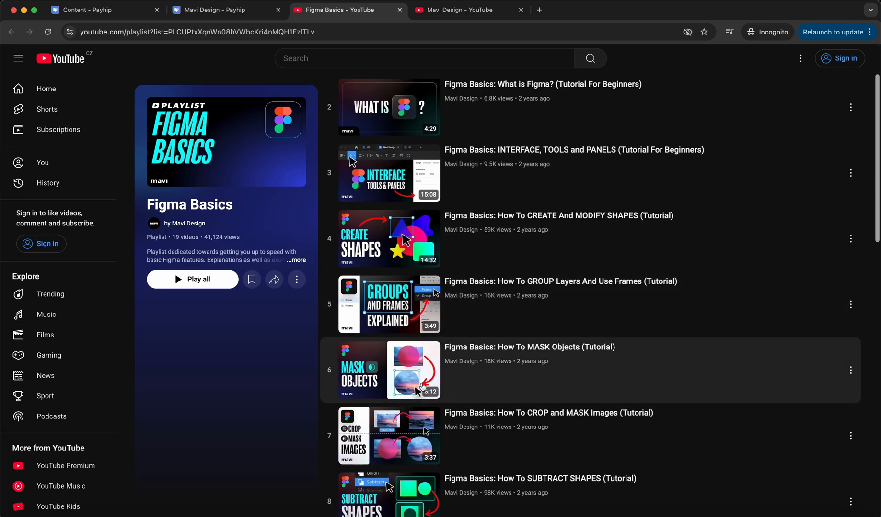
{"action": "scroll", "scroll_direction": "down", "scroll_amount": 3}
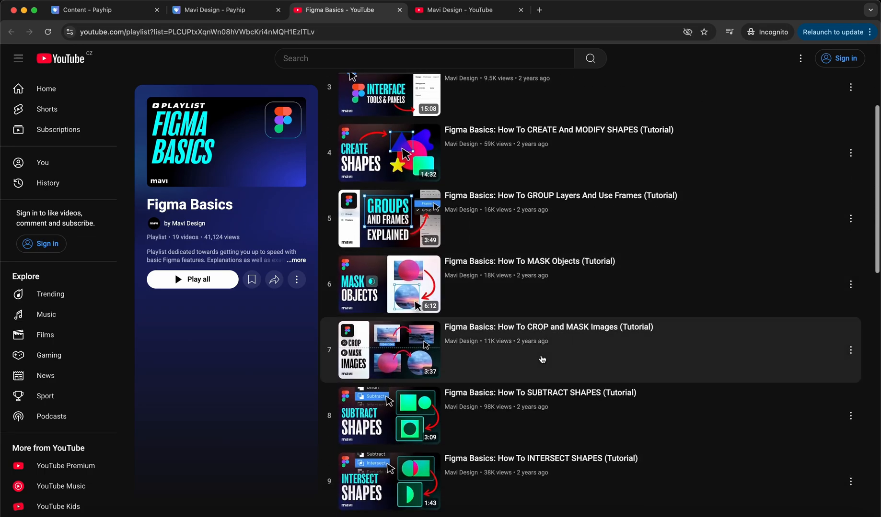
{"action": "scroll", "scroll_direction": "down", "scroll_amount": 3}
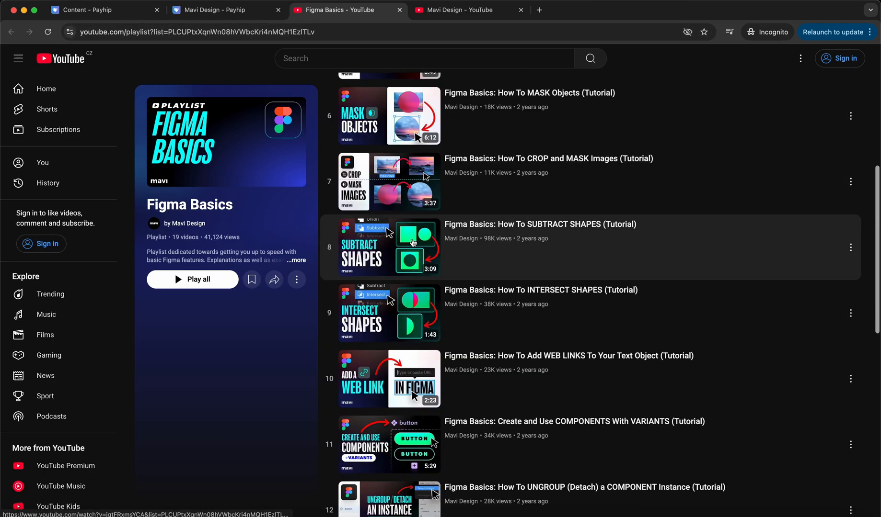
{"action": "left_click", "coordinate": [104, 9]}
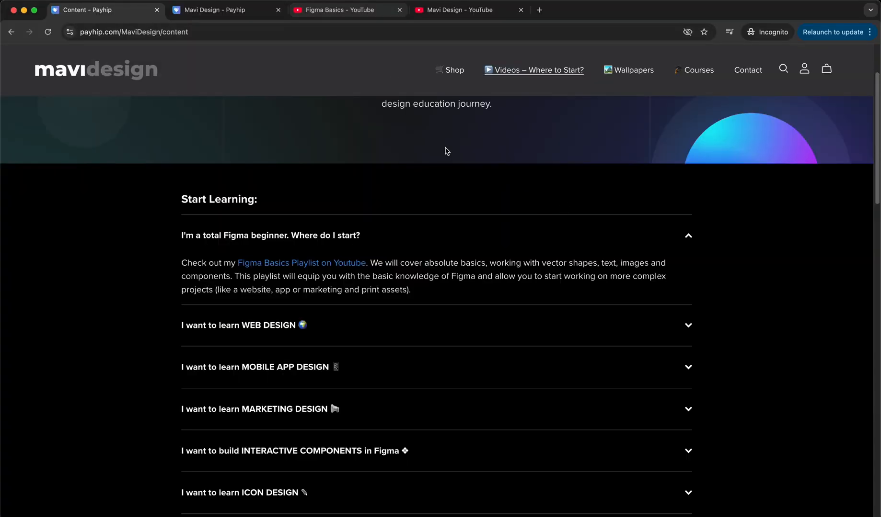
{"action": "mouse_move", "coordinate": [545, 263]}
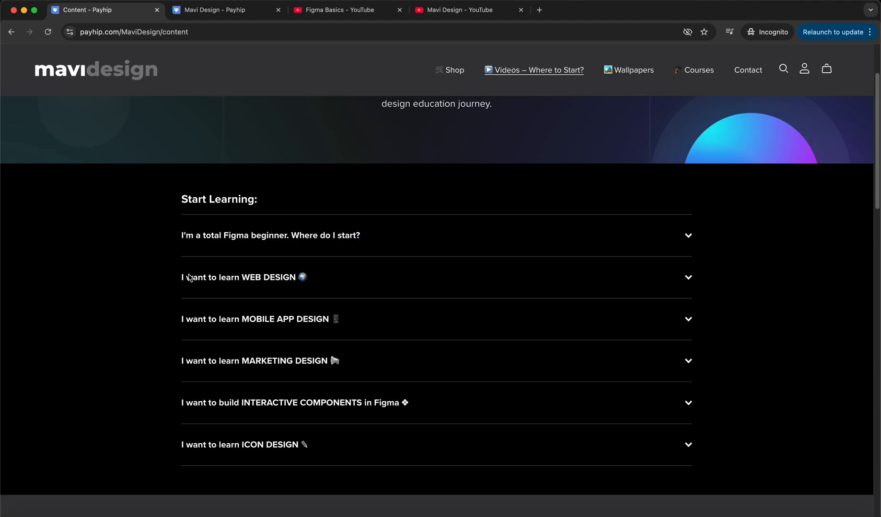
Step: Open the web design course and mobile app design series playlists, landing on the Free Figma Web Design Course
{"action": "left_click", "coordinate": [244, 277]}
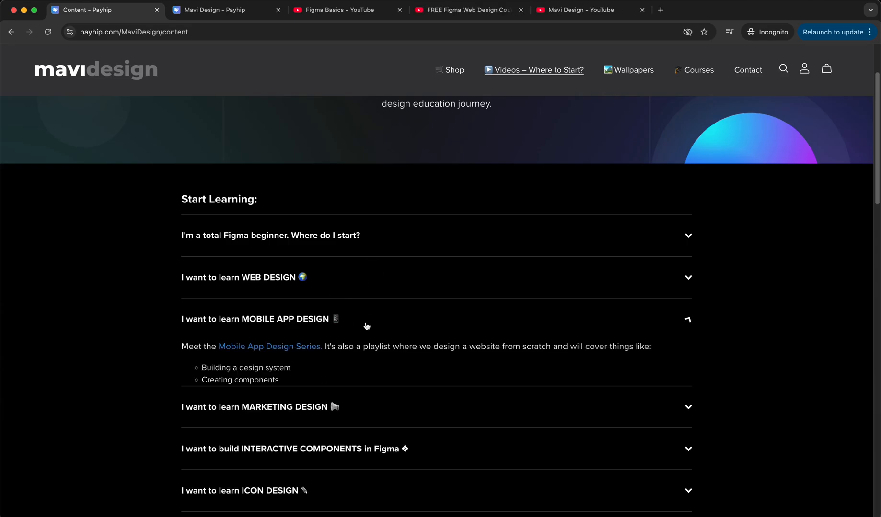
{"action": "left_click", "coordinate": [256, 319]}
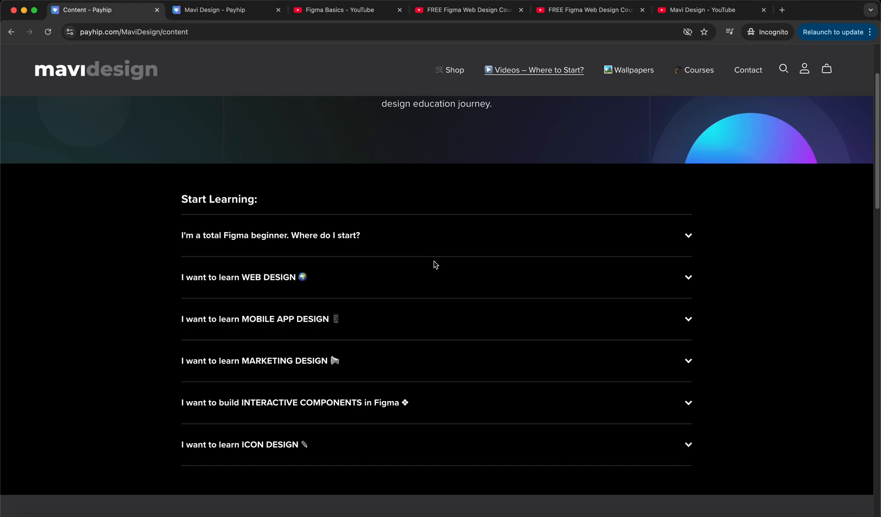
{"action": "left_click", "coordinate": [468, 10]}
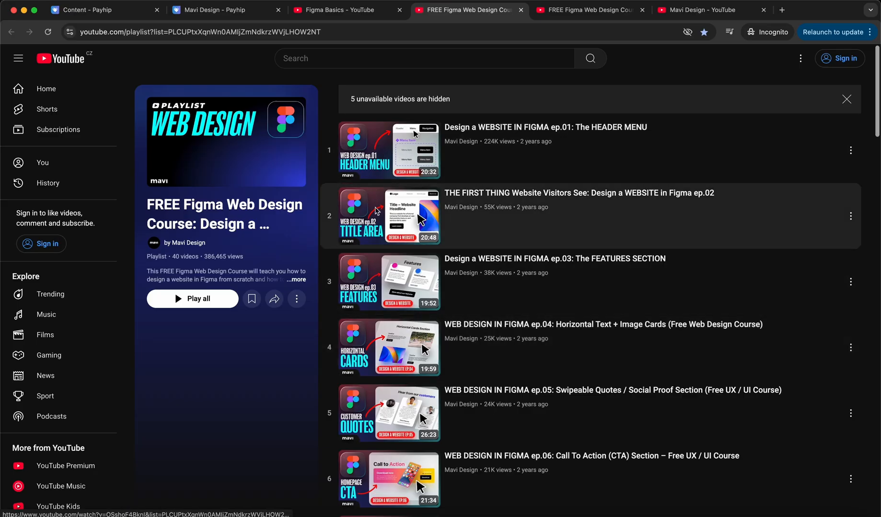
Step: Scroll the Free Figma Web Design Course playlist down to episode 35, then switch to the Mobile UI playlist
{"action": "scroll", "scroll_direction": "down", "scroll_amount": 3}
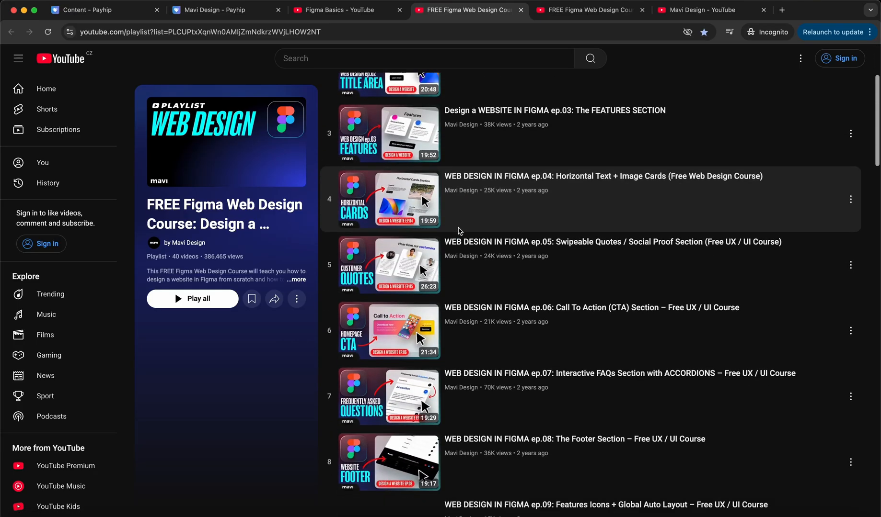
{"action": "scroll", "scroll_direction": "down", "scroll_amount": 3}
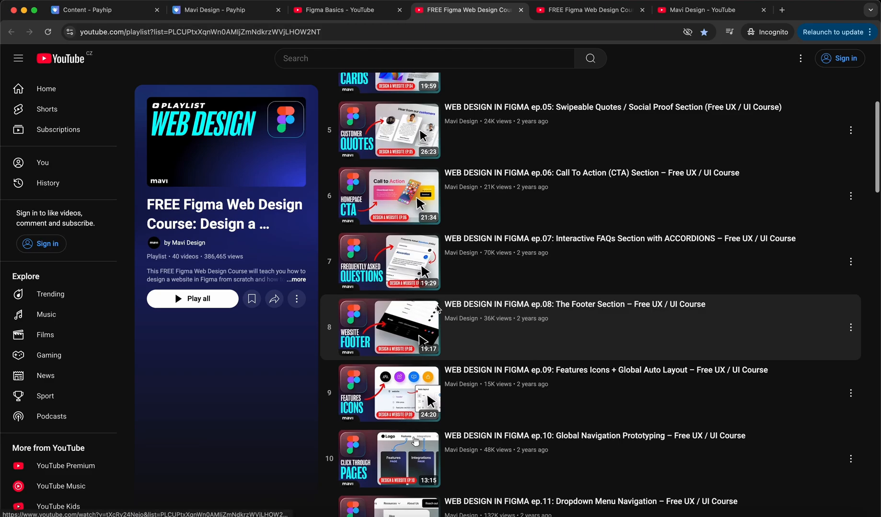
{"action": "scroll", "scroll_direction": "down", "scroll_amount": 3}
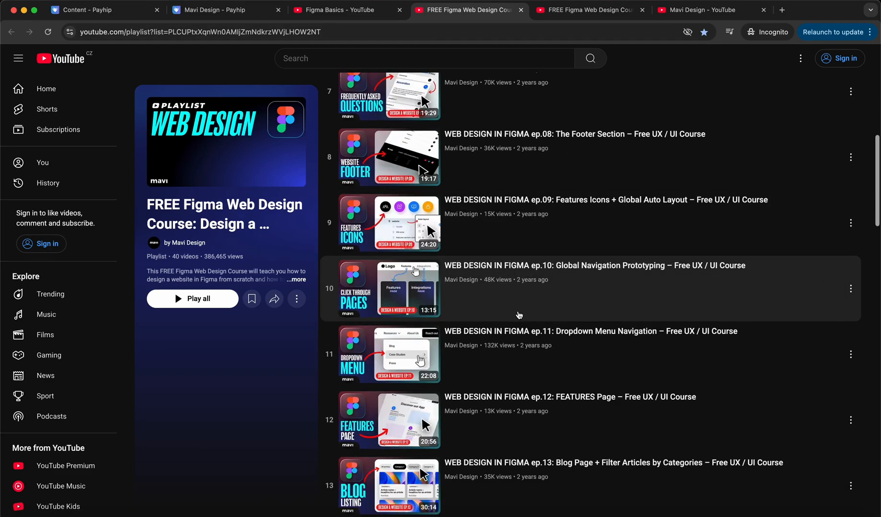
{"action": "scroll", "scroll_direction": "down", "scroll_amount": 3}
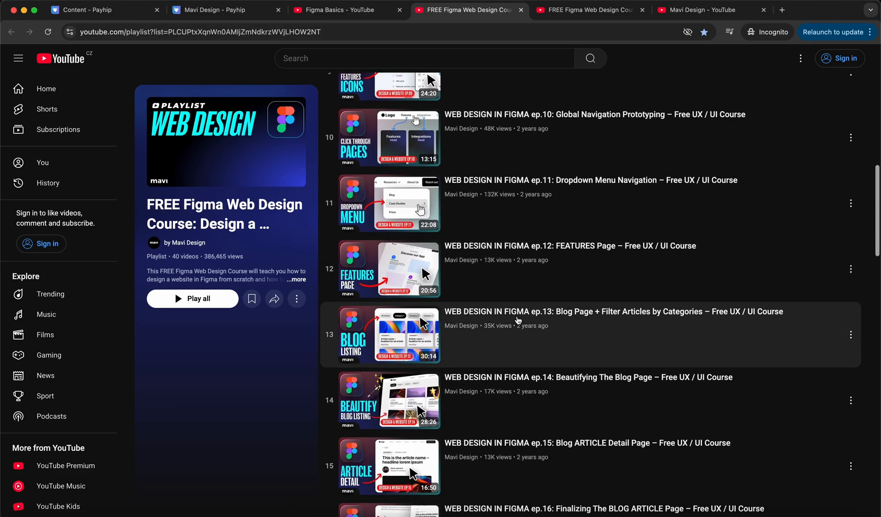
{"action": "scroll", "scroll_direction": "down", "scroll_amount": 3}
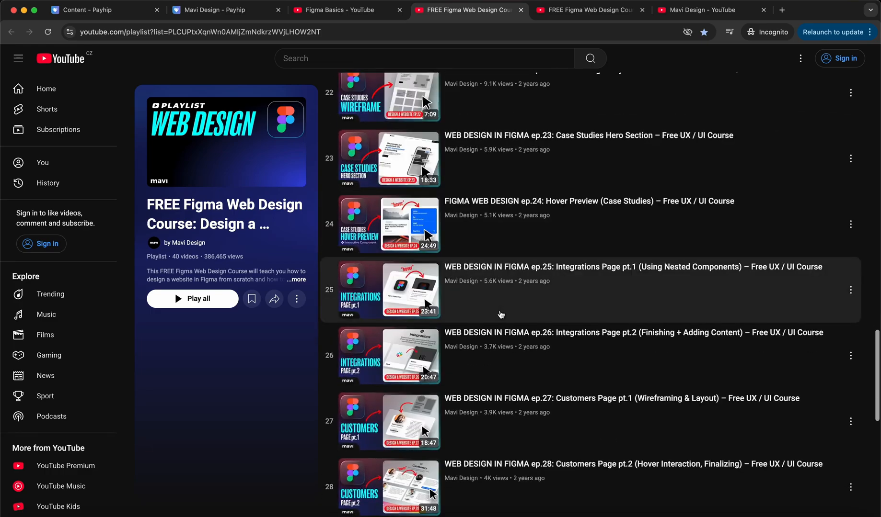
{"action": "scroll", "scroll_direction": "down", "scroll_amount": 3}
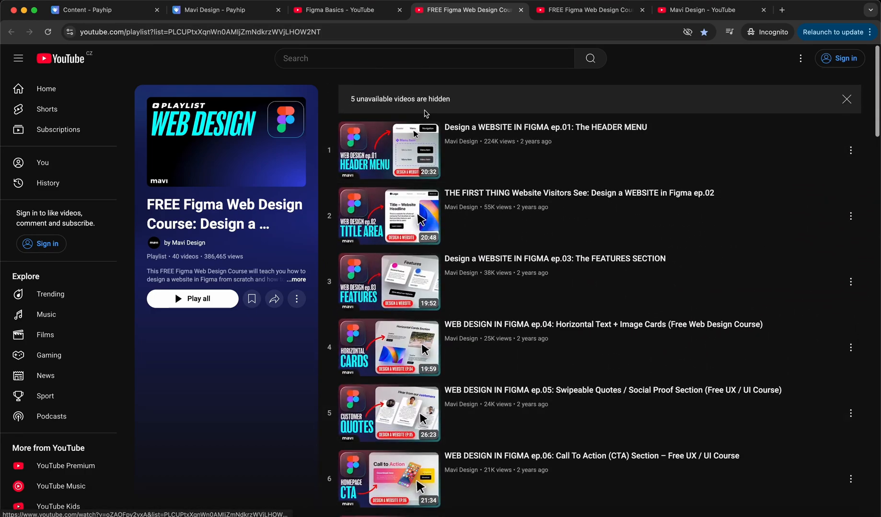
{"action": "scroll", "scroll_direction": "down", "scroll_amount": 3}
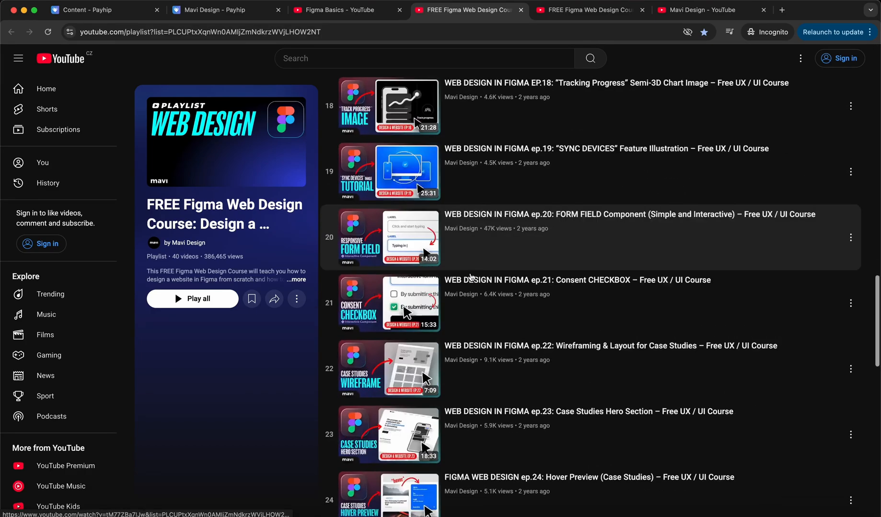
{"action": "scroll", "scroll_direction": "down", "scroll_amount": 3}
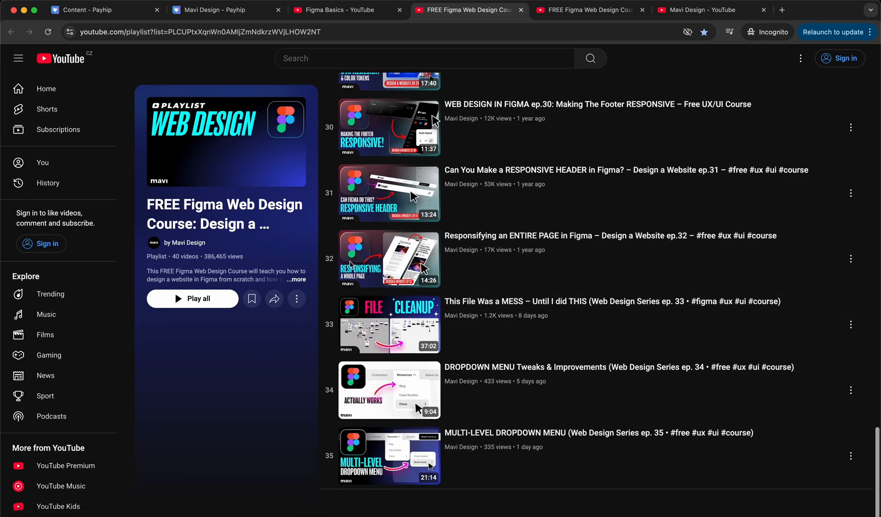
{"action": "left_click", "coordinate": [100, 10]}
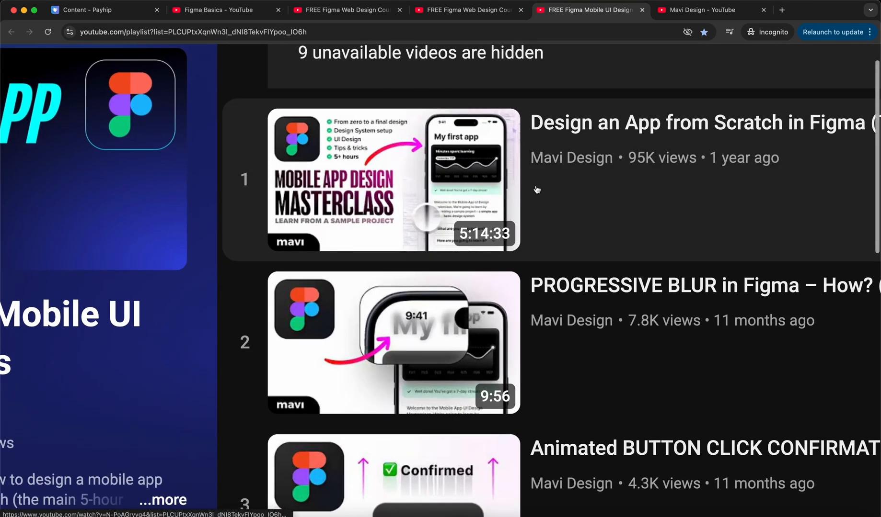
{"action": "mouse_move", "coordinate": [521, 151]}
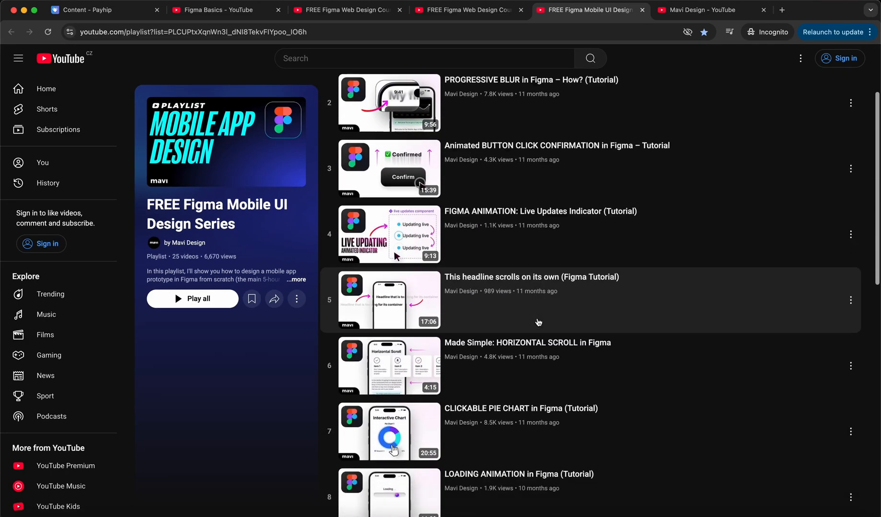
Step: Scroll the Figma Mobile UI Design Series playlist down to episode 12 and back up
{"action": "scroll", "scroll_direction": "down", "scroll_amount": 3}
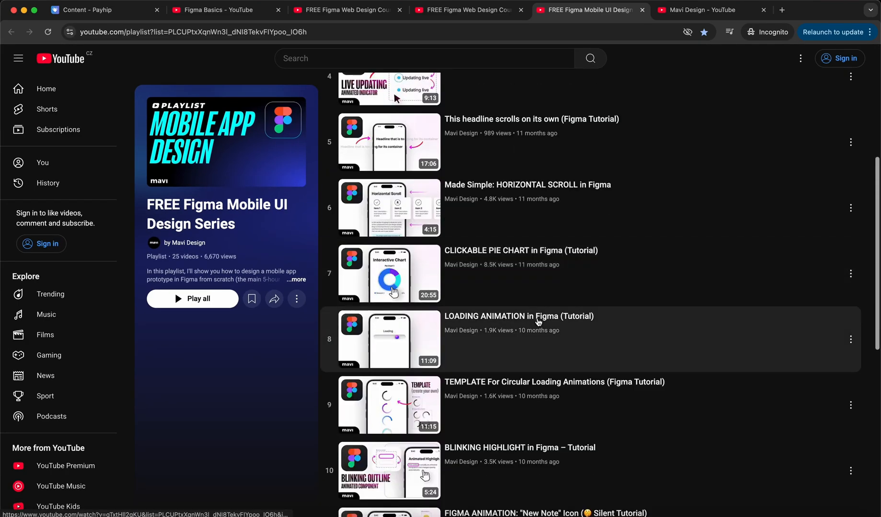
{"action": "scroll", "scroll_direction": "down", "scroll_amount": 3}
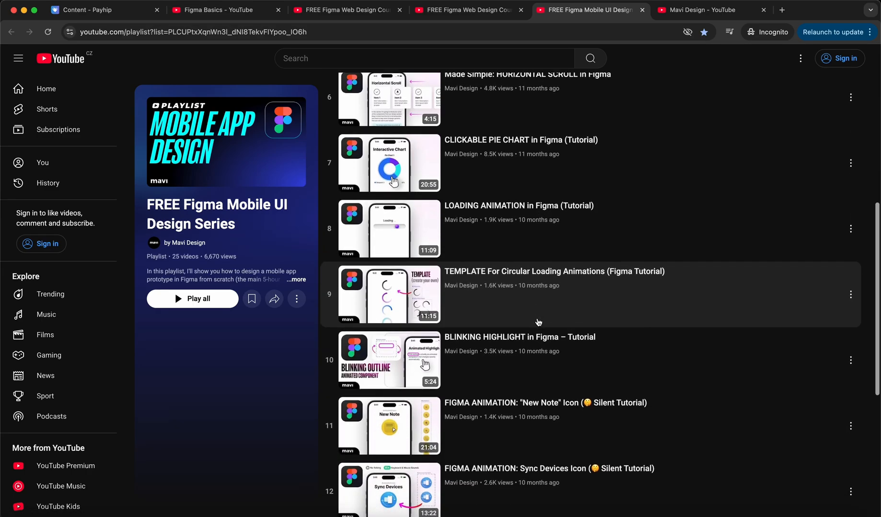
{"action": "scroll", "scroll_direction": "up", "scroll_amount": 3}
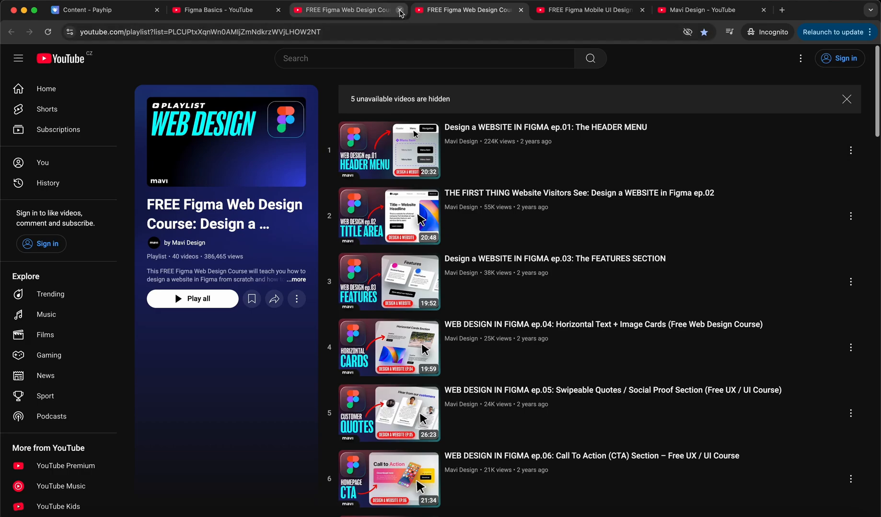
Step: Close the duplicate web design tab, expand Payhip's 'I want to learn WEB DESIGN' section, and return to the Mobile UI playlist
{"action": "left_click", "coordinate": [400, 10]}
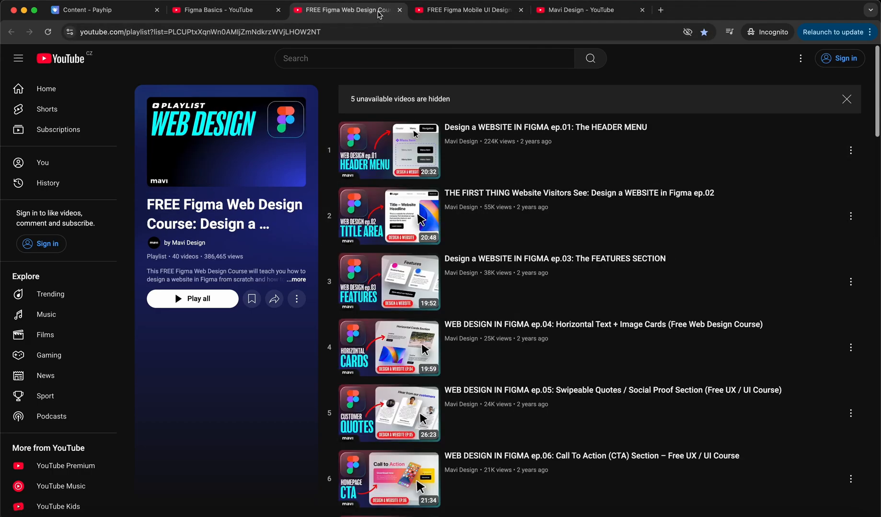
{"action": "left_click", "coordinate": [103, 10]}
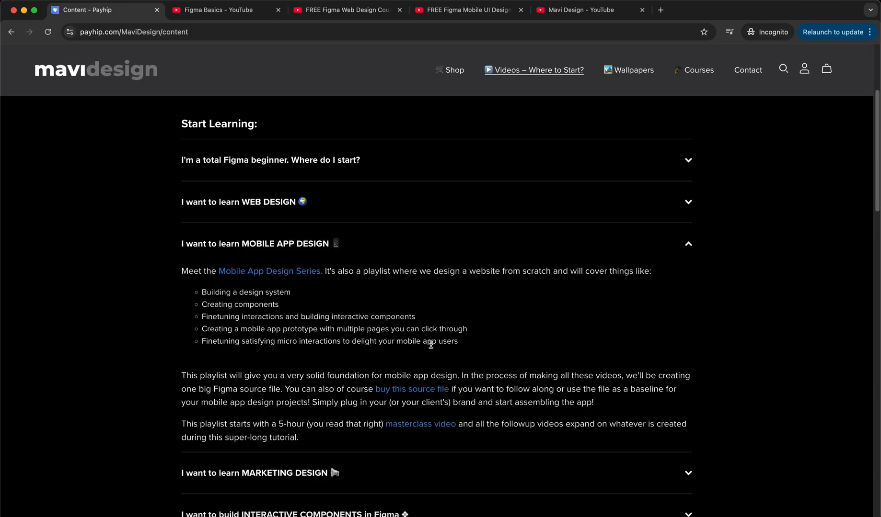
{"action": "mouse_move", "coordinate": [296, 376]}
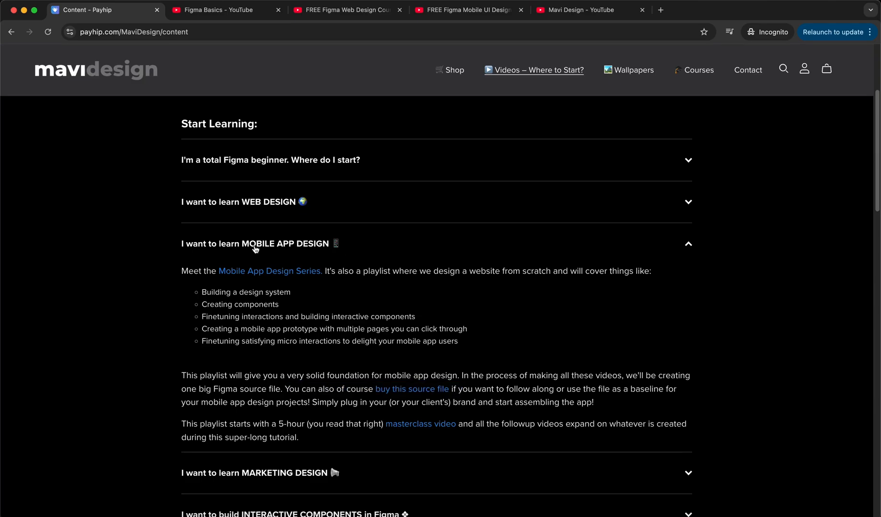
{"action": "left_click", "coordinate": [243, 201]}
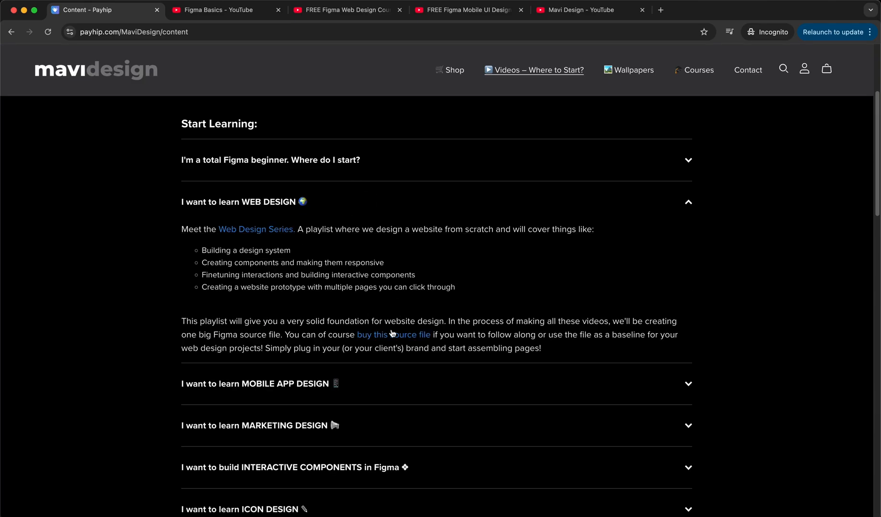
{"action": "mouse_move", "coordinate": [412, 343]}
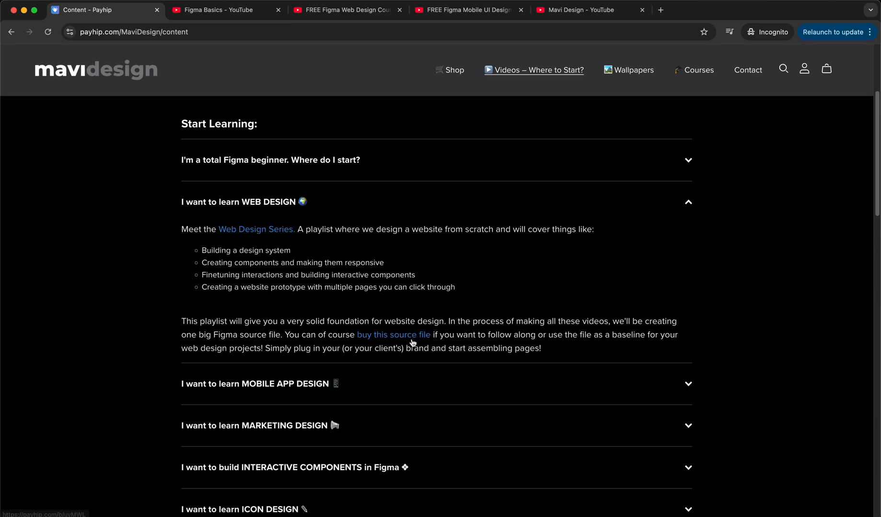
{"action": "left_click", "coordinate": [468, 10]}
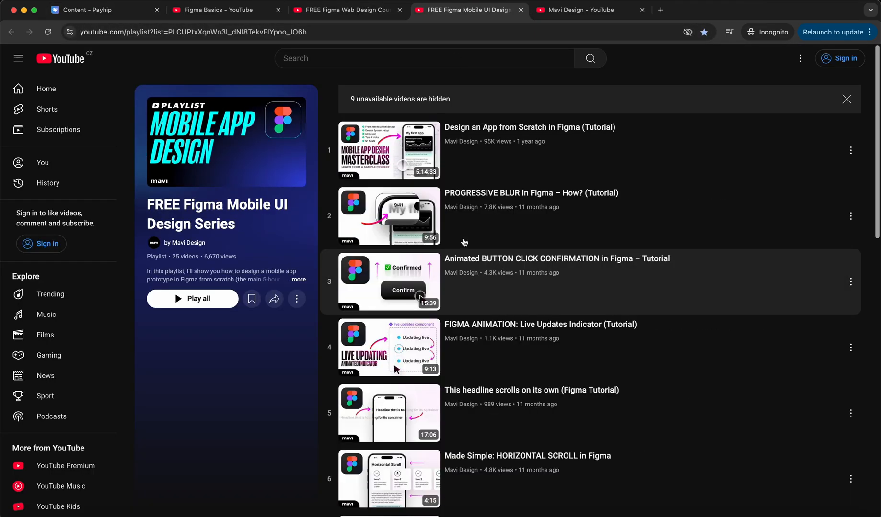
Step: Check the Web Design Series Figma file, scroll the Mobile UI playlist back to episode 1, and return to Payhip
{"action": "left_click", "coordinate": [298, 9]}
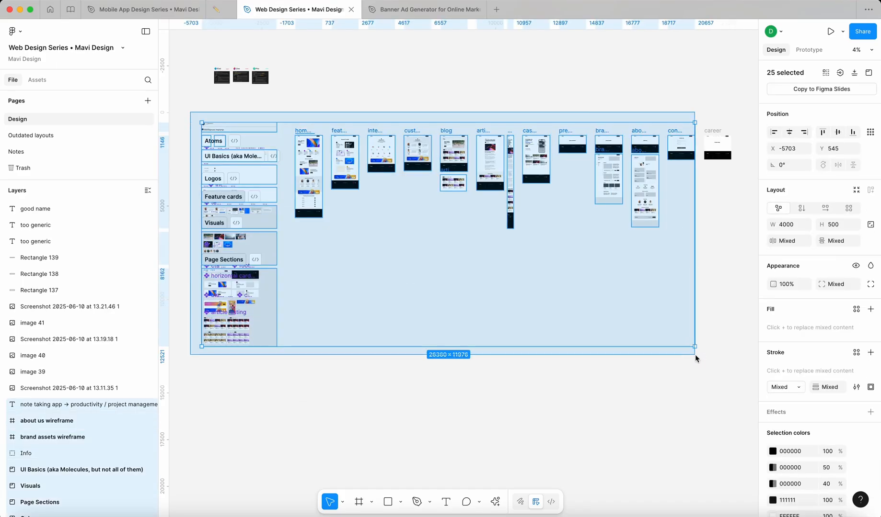
{"action": "left_click", "coordinate": [139, 8]}
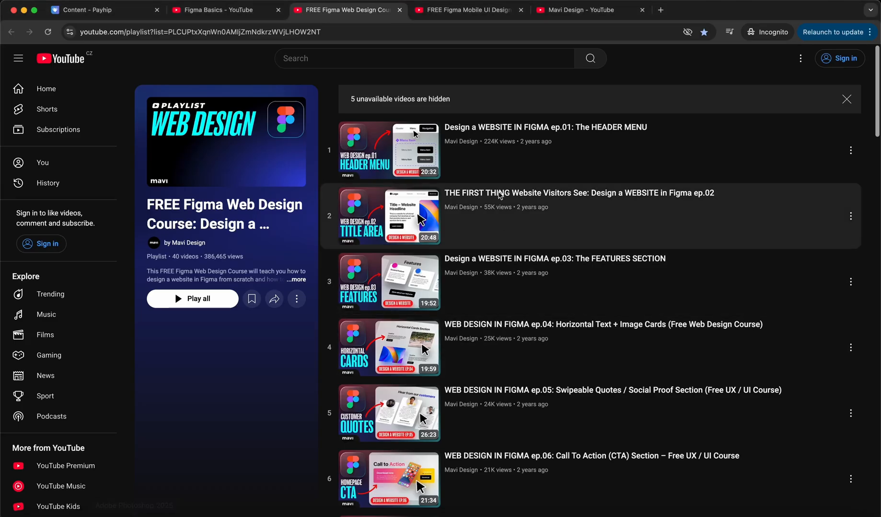
{"action": "left_click", "coordinate": [469, 9]}
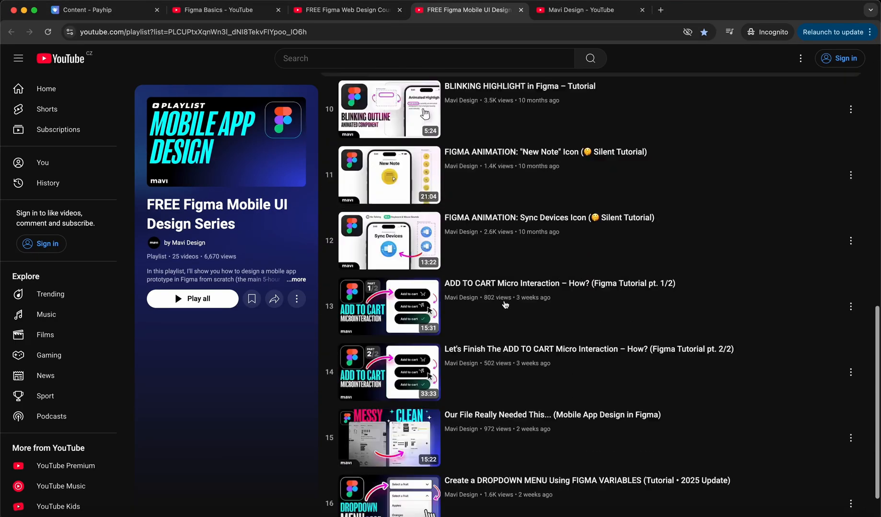
{"action": "scroll", "scroll_direction": "up", "scroll_amount": 3}
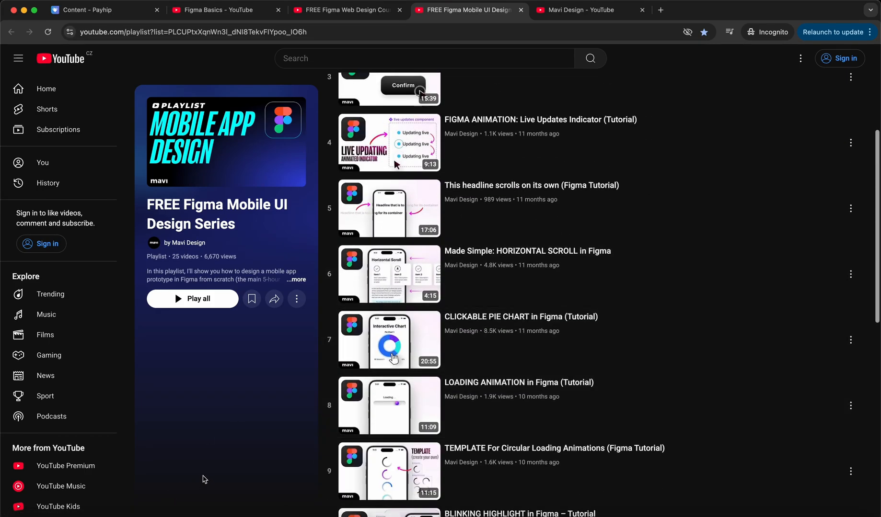
{"action": "mouse_move", "coordinate": [296, 394]}
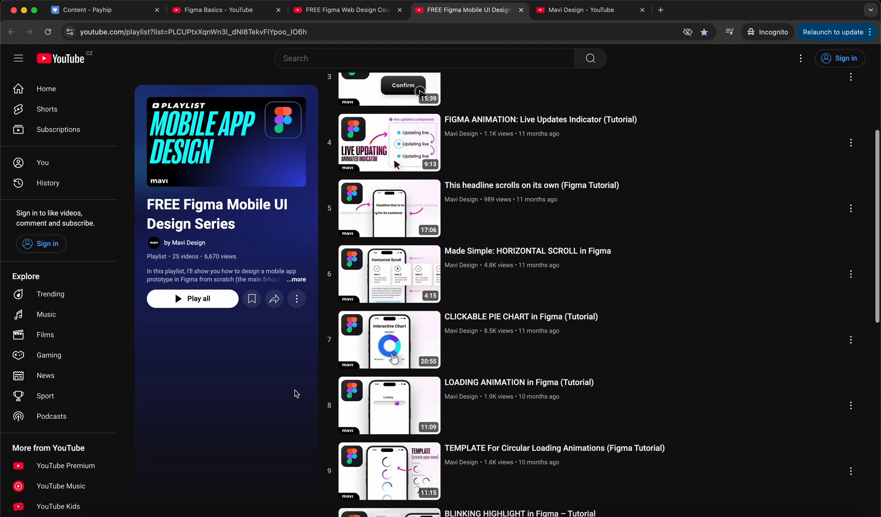
{"action": "mouse_move", "coordinate": [287, 389]}
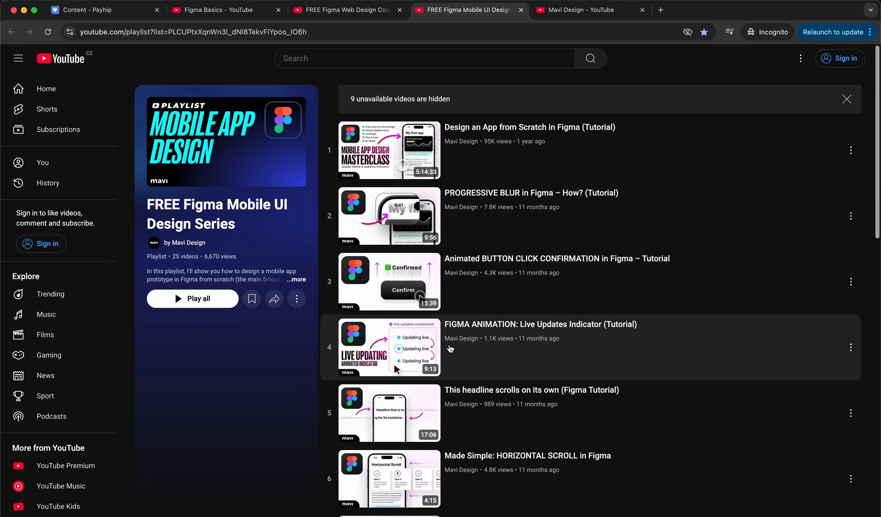
{"action": "mouse_move", "coordinate": [258, 398]}
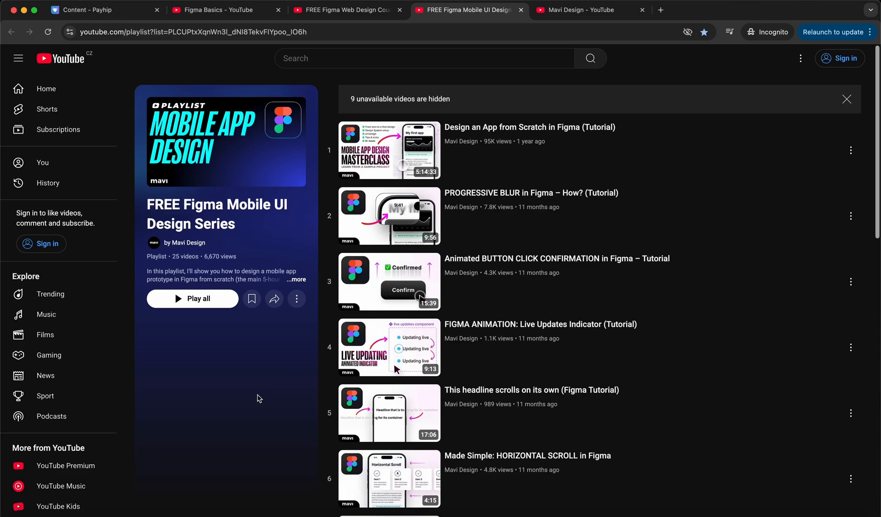
{"action": "left_click", "coordinate": [100, 9]}
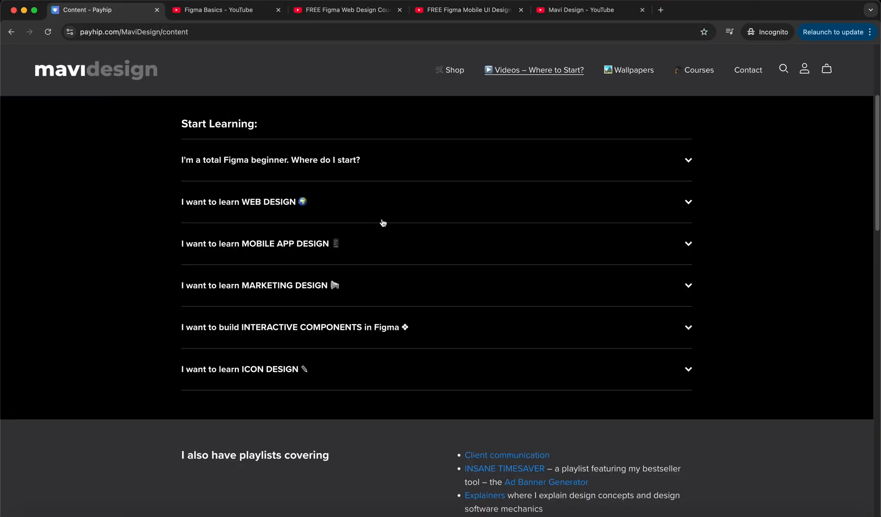
Step: Expand 'I want to learn MARKETING DESIGN' and open its Figma for Marketing & Brand Design playlist
{"action": "double_click", "coordinate": [259, 243]}
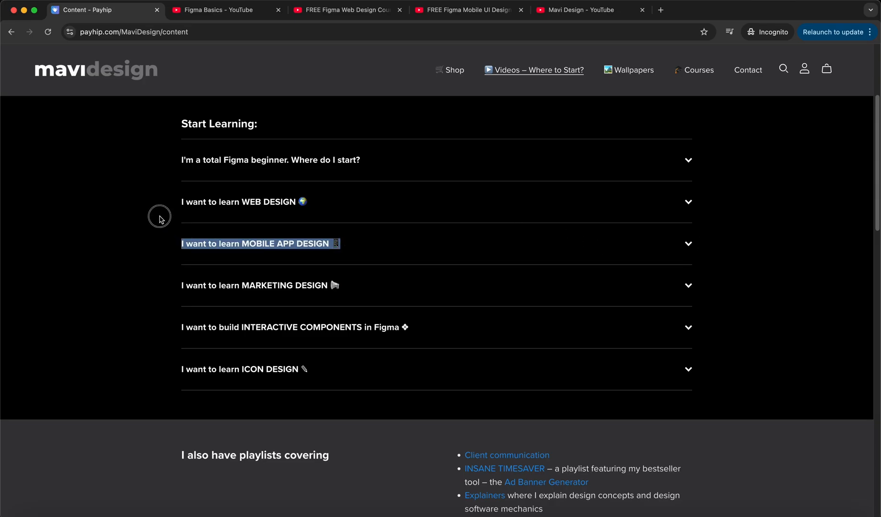
{"action": "scroll", "scroll_direction": "up", "scroll_amount": 3}
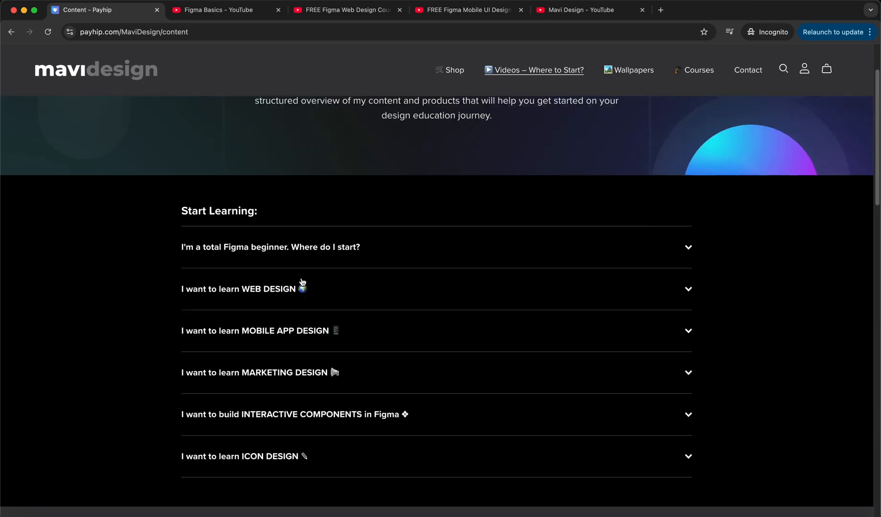
{"action": "scroll", "scroll_direction": "down", "scroll_amount": 3}
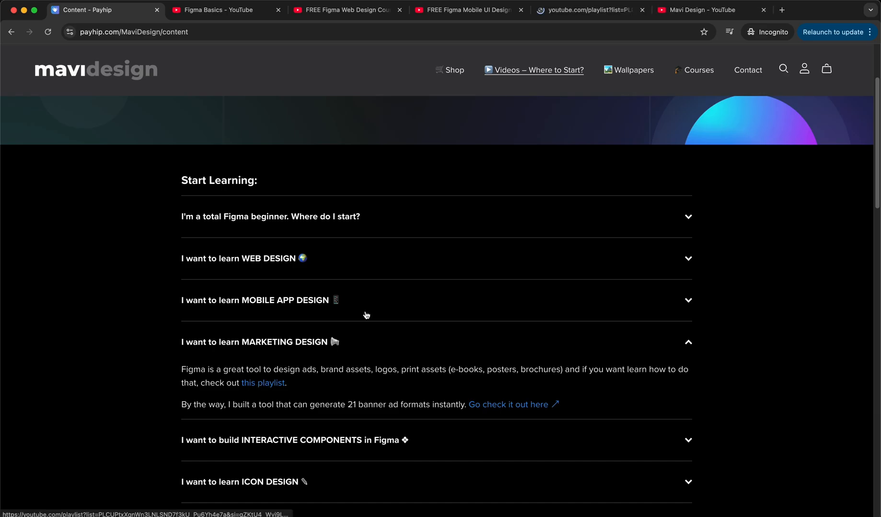
{"action": "left_click", "coordinate": [262, 383]}
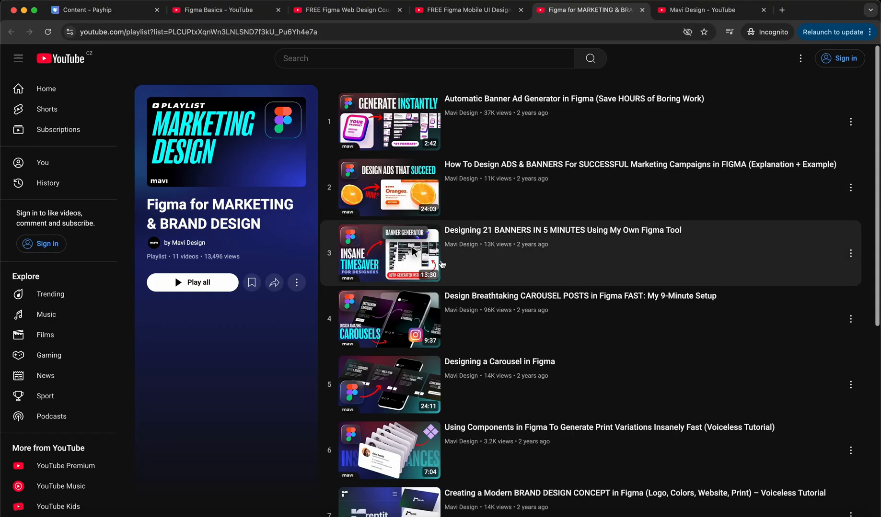
{"action": "mouse_move", "coordinate": [447, 131]}
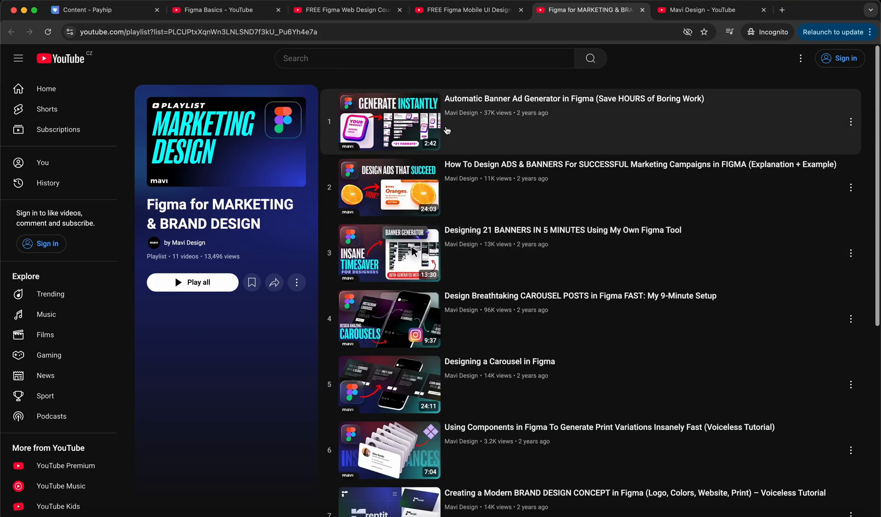
Step: Scroll through the 11-video marketing design playlist, return to Payhip and open the Automatic Banner Ad Generator product
{"action": "scroll", "scroll_direction": "down", "scroll_amount": 3}
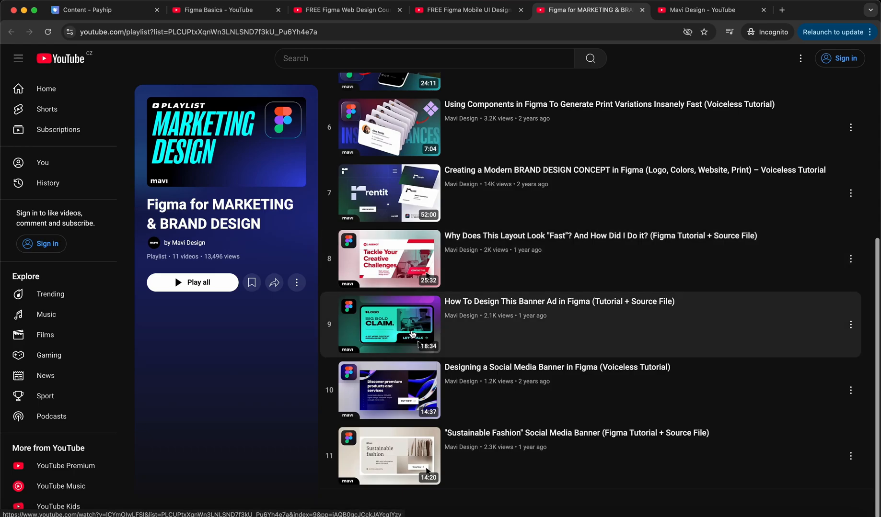
{"action": "left_click", "coordinate": [98, 9]}
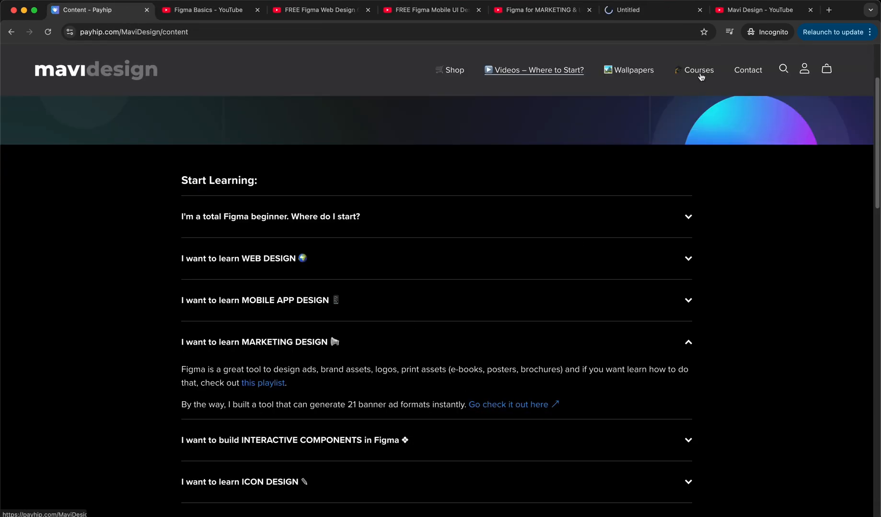
{"action": "left_click", "coordinate": [507, 404]}
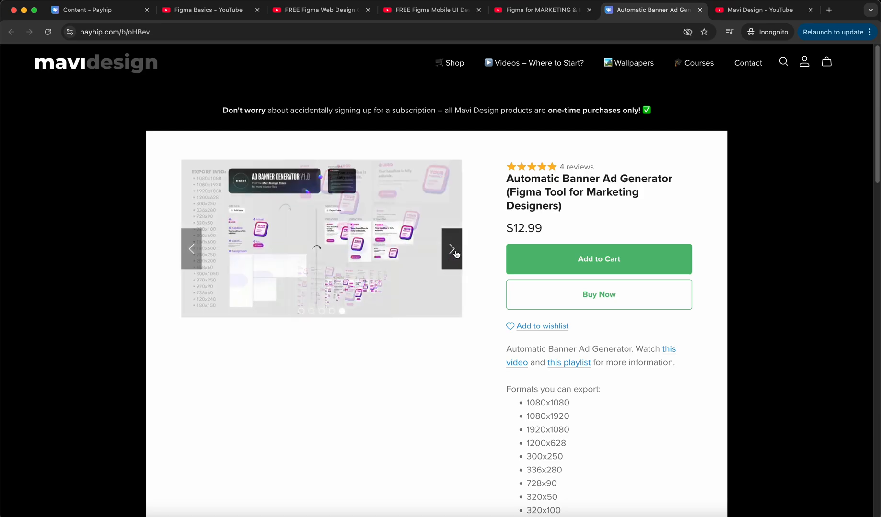
Step: Revisit the Figma for Marketing & Brand Design playlist, then return to the Start Learning topics with Interactive Components expanded
{"action": "left_click", "coordinate": [451, 249]}
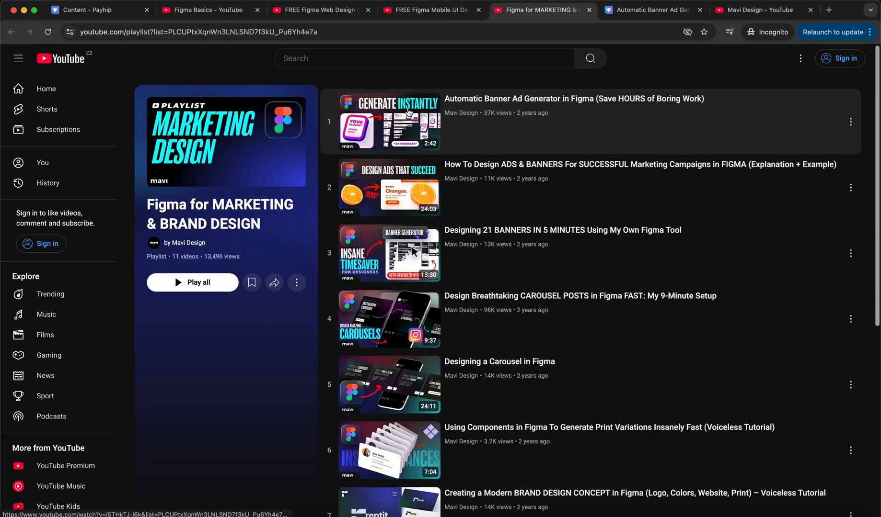
{"action": "left_click", "coordinate": [99, 10]}
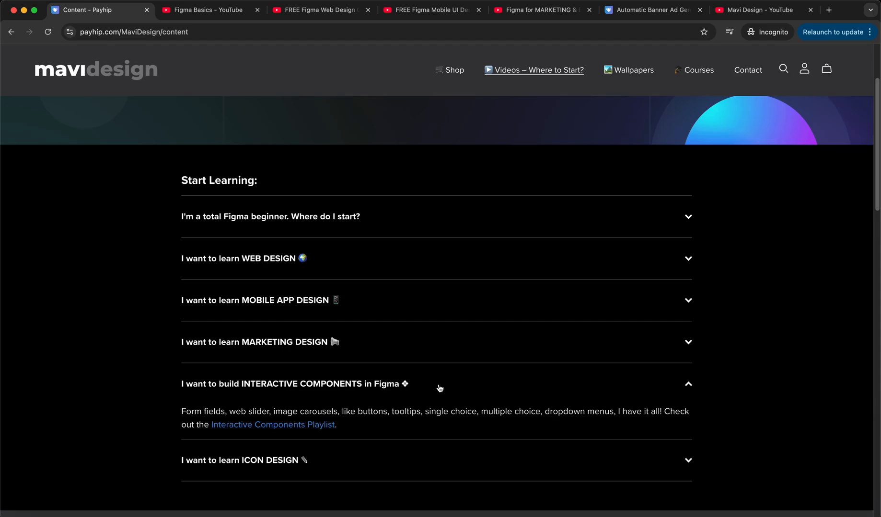
{"action": "mouse_move", "coordinate": [420, 380]}
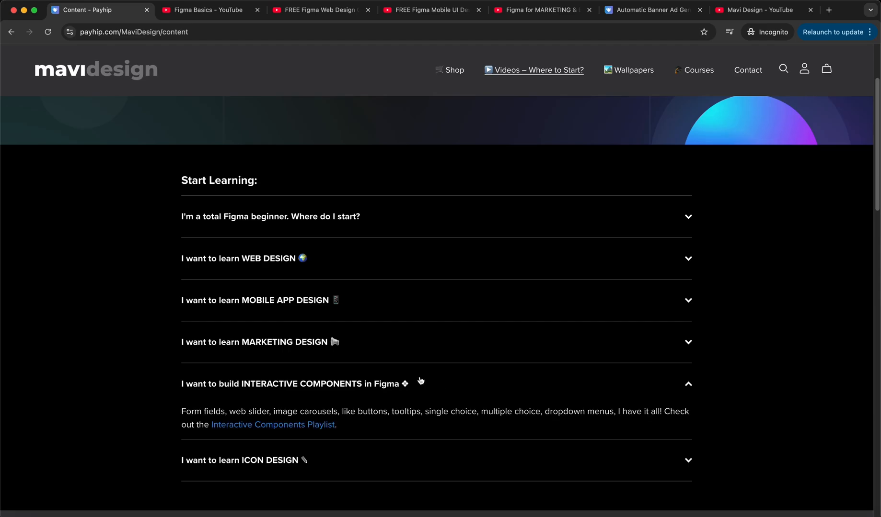
{"action": "mouse_move", "coordinate": [370, 302]}
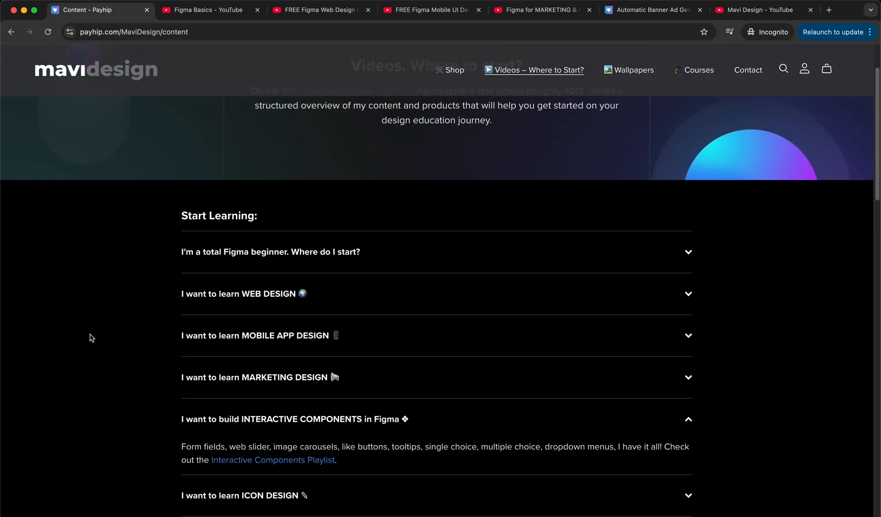
Step: Scroll the content page until the 'I also have playlists covering' list from Client communication to The Well Designed podcast shows
{"action": "scroll", "scroll_direction": "up", "scroll_amount": 3}
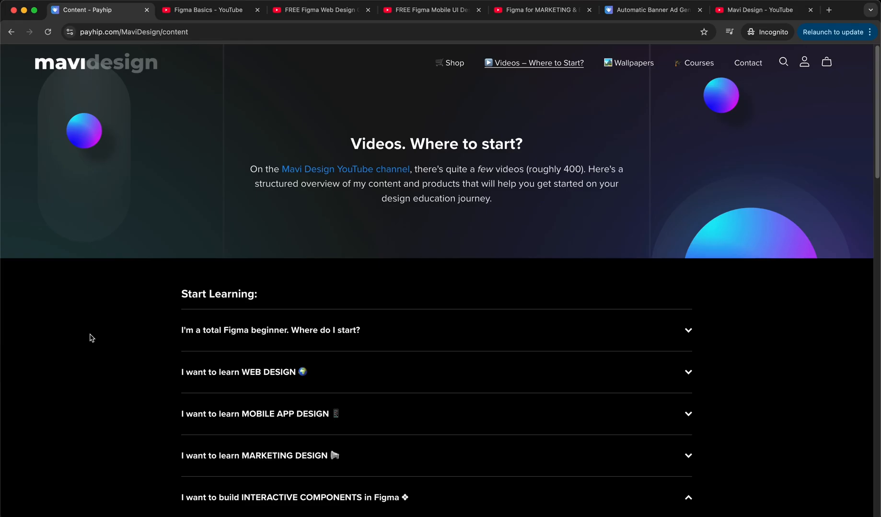
{"action": "scroll", "scroll_direction": "down", "scroll_amount": 3}
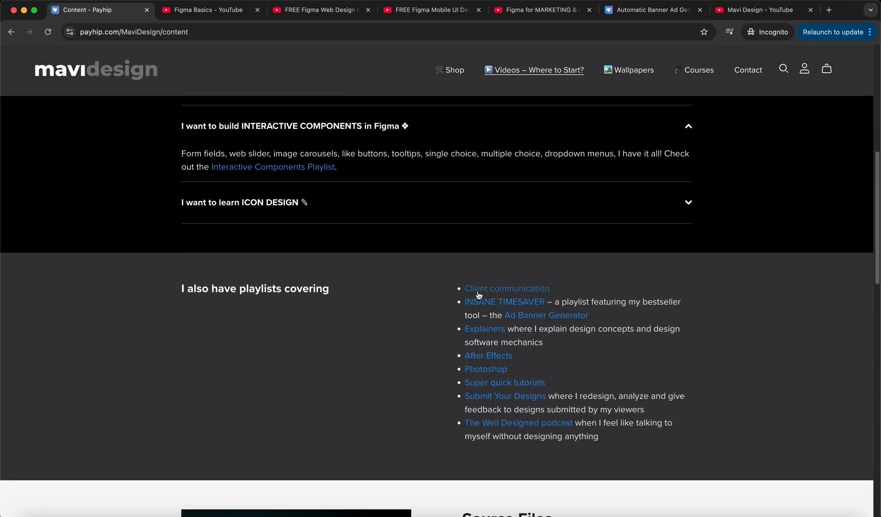
{"action": "mouse_move", "coordinate": [500, 307]}
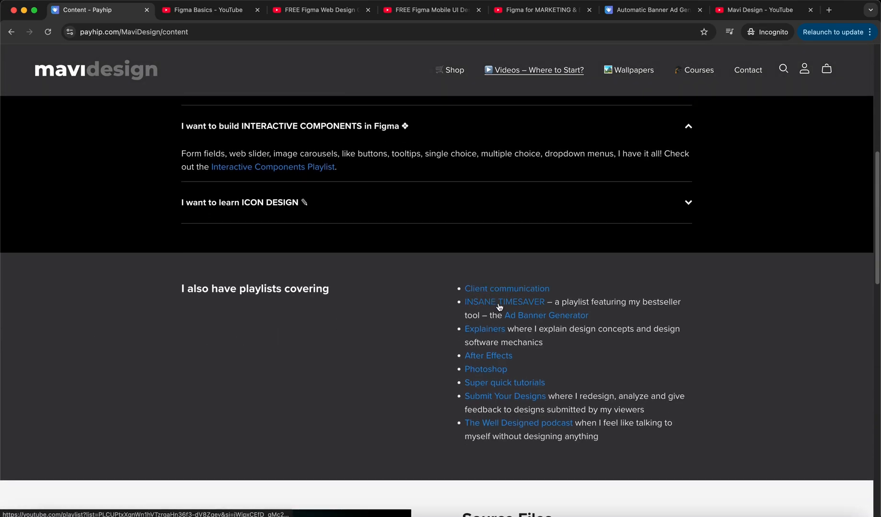
{"action": "mouse_move", "coordinate": [359, 377]}
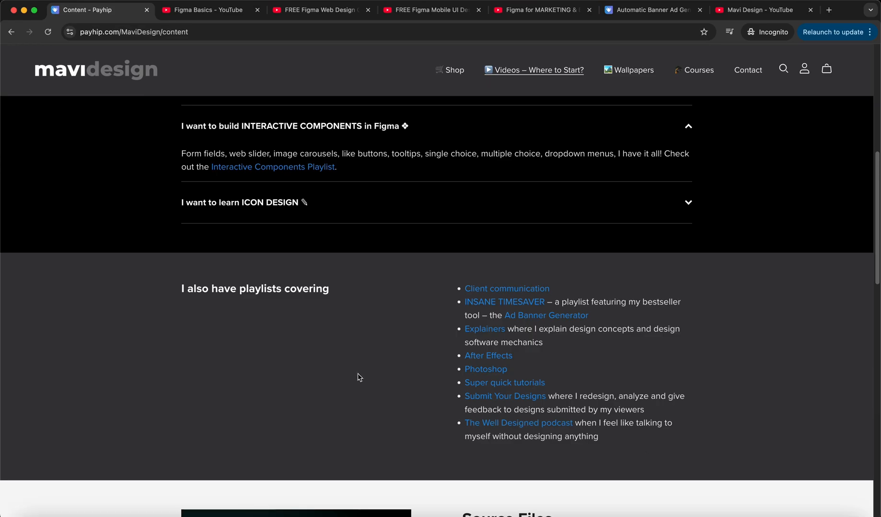
{"action": "scroll", "scroll_direction": "up", "scroll_amount": 3}
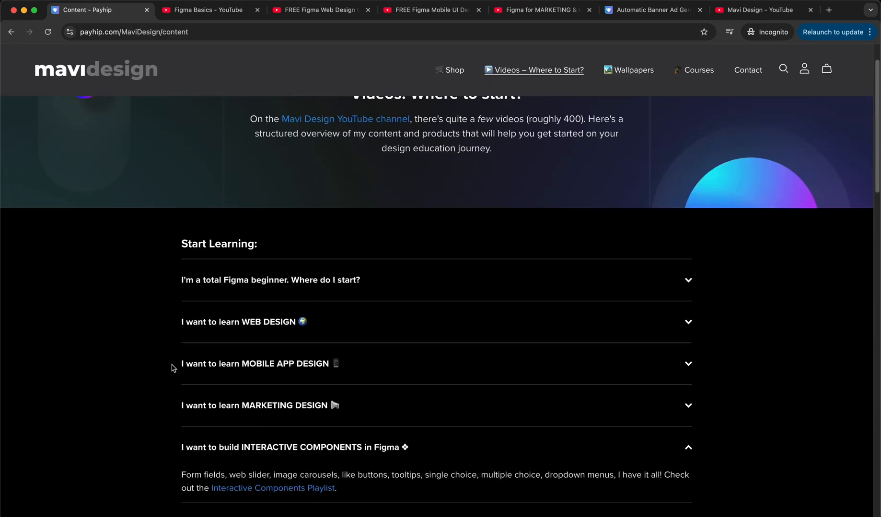
{"action": "scroll", "scroll_direction": "down", "scroll_amount": 3}
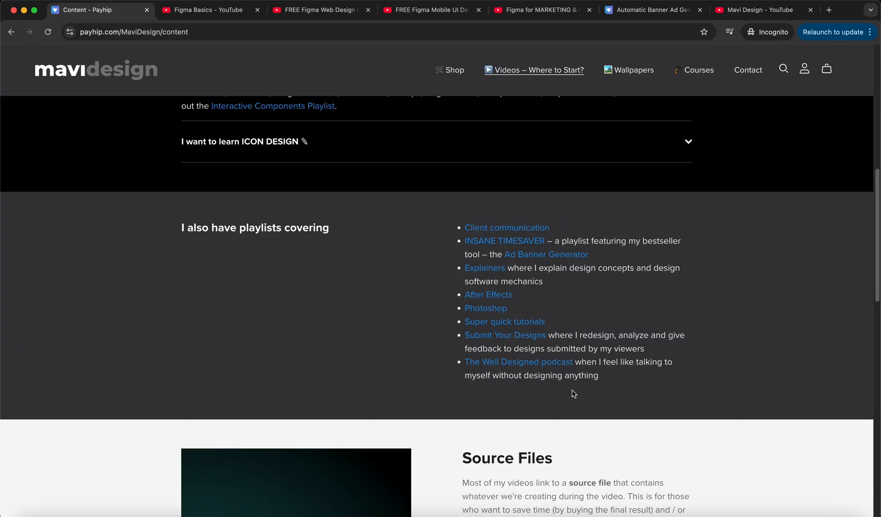
{"action": "mouse_move", "coordinate": [113, 258]}
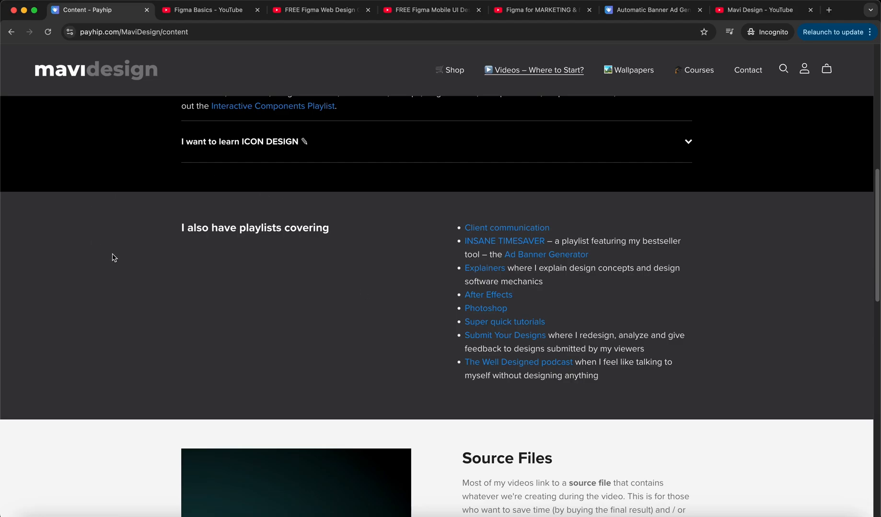
Step: Reach Source Files and open the shop's all-products collection in a new tab via the 'shop' link
{"action": "scroll", "scroll_direction": "down", "scroll_amount": 3}
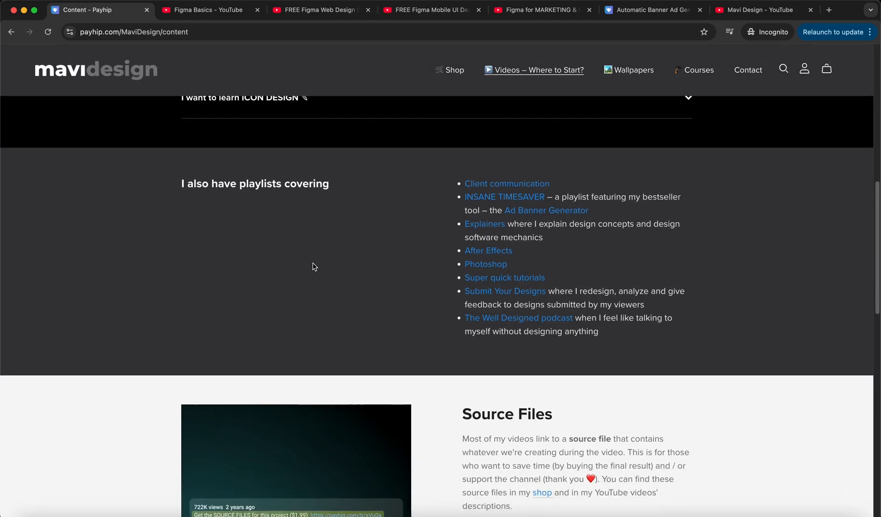
{"action": "scroll", "scroll_direction": "down", "scroll_amount": 3}
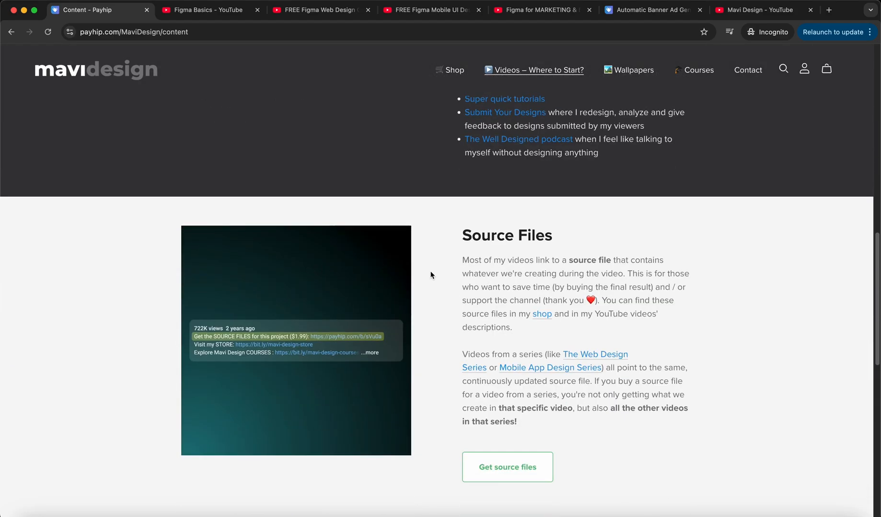
{"action": "mouse_move", "coordinate": [525, 272]}
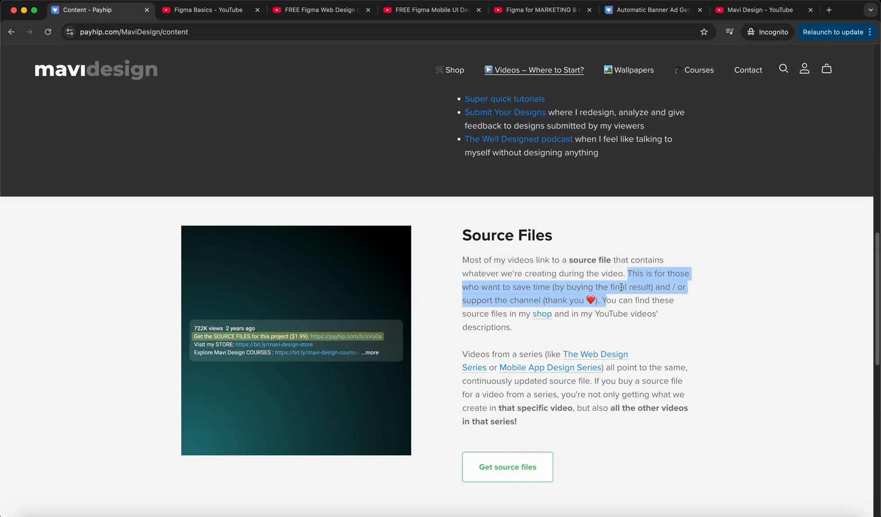
{"action": "left_click", "coordinate": [601, 325]}
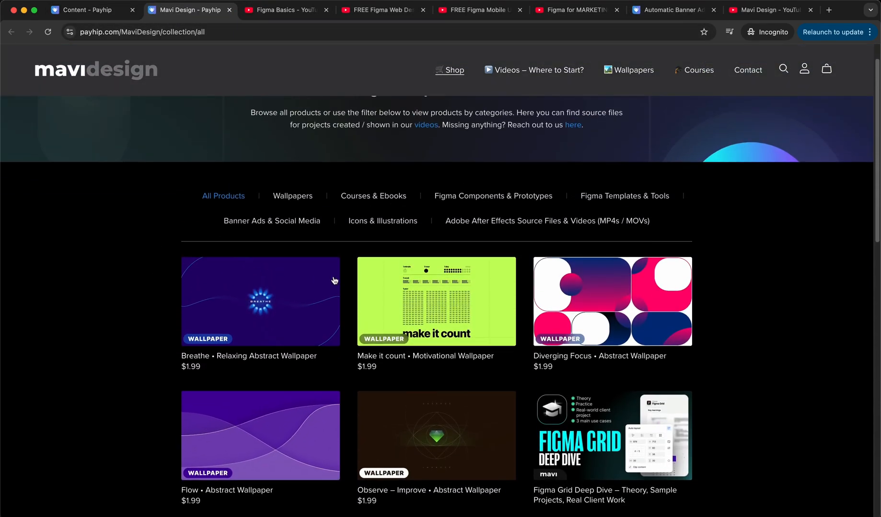
{"action": "mouse_move", "coordinate": [508, 324]}
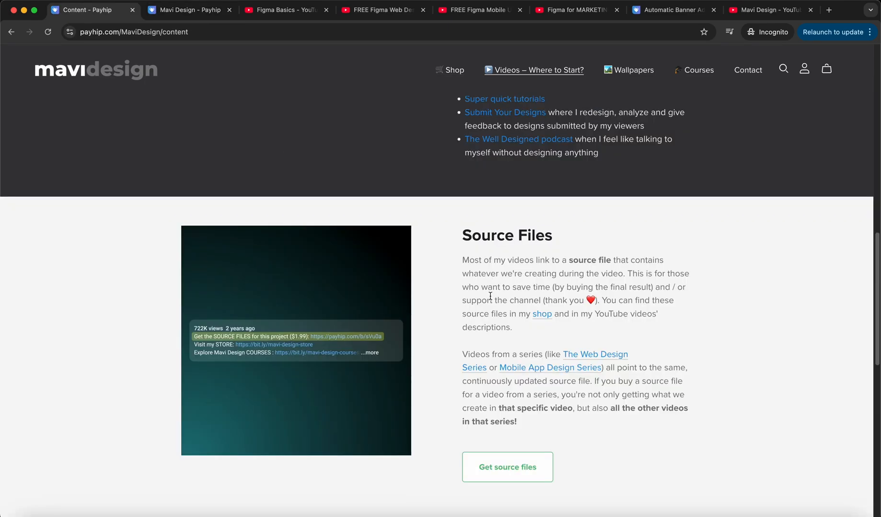
{"action": "scroll", "scroll_direction": "down", "scroll_amount": 3}
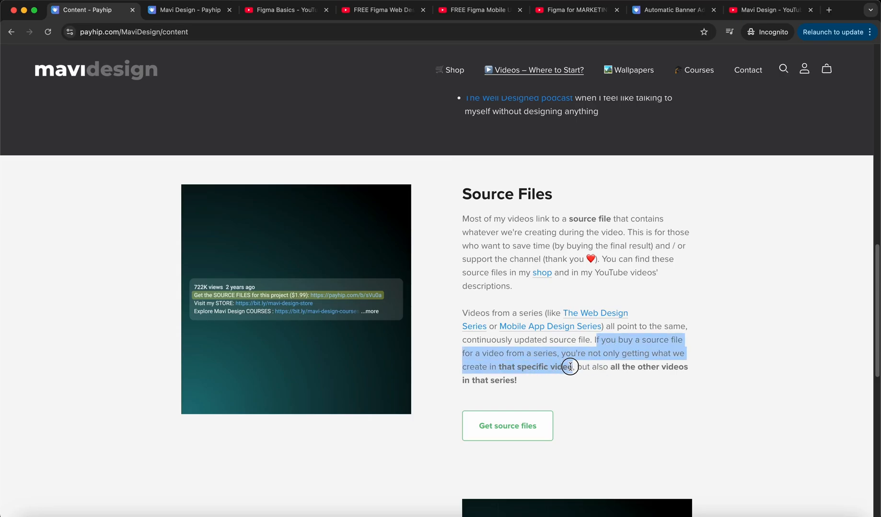
Step: Browse the FREE Figma Web Design course and Mobile UI playlists, ending scrolled down the web design course
{"action": "left_click", "coordinate": [383, 10]}
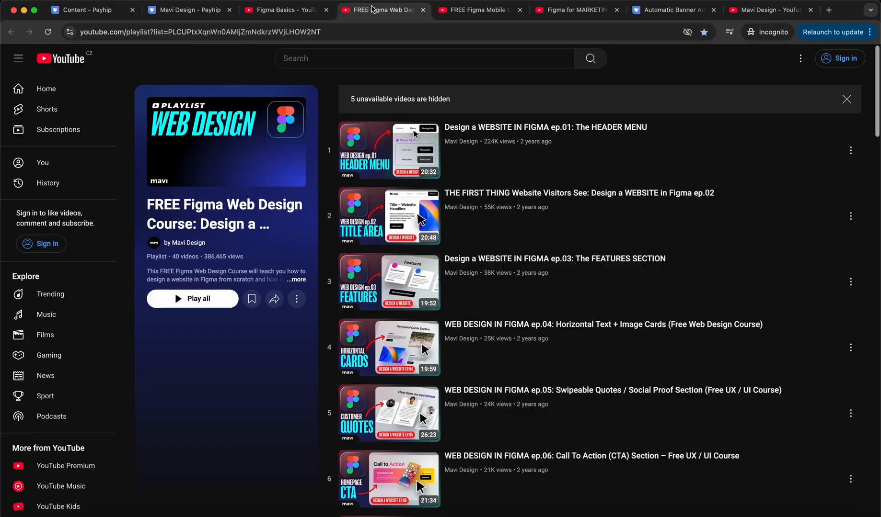
{"action": "scroll", "scroll_direction": "down", "scroll_amount": 3}
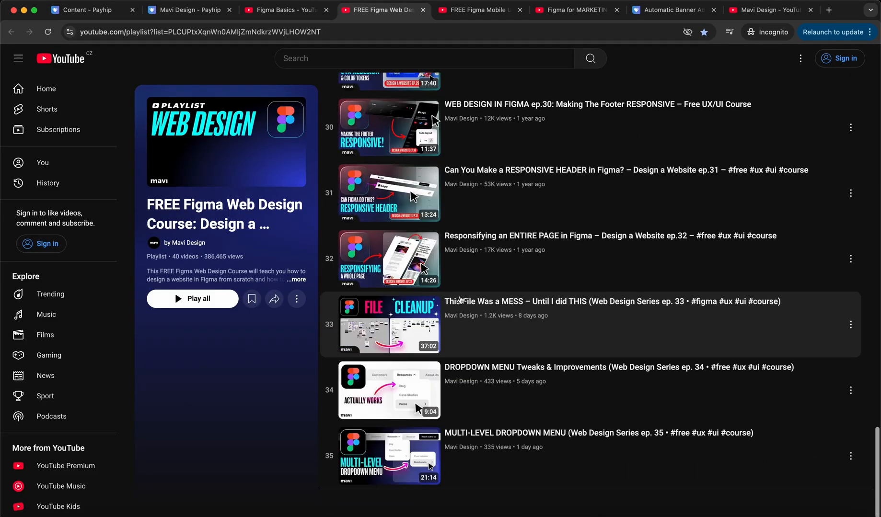
{"action": "left_click", "coordinate": [478, 9]}
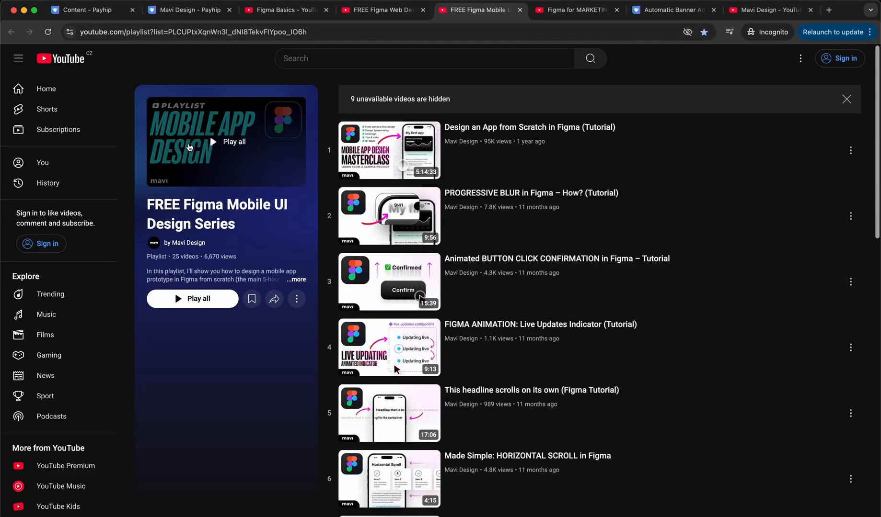
{"action": "mouse_move", "coordinate": [428, 330]}
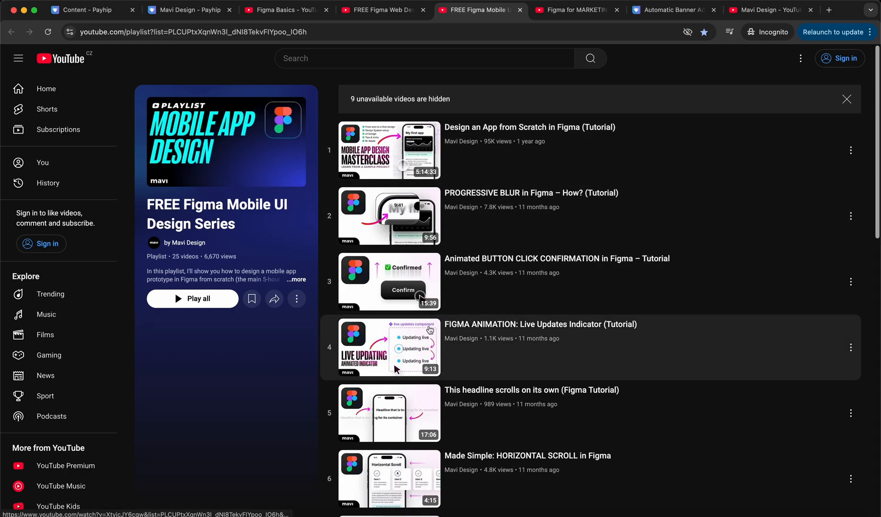
{"action": "left_click", "coordinate": [383, 9]}
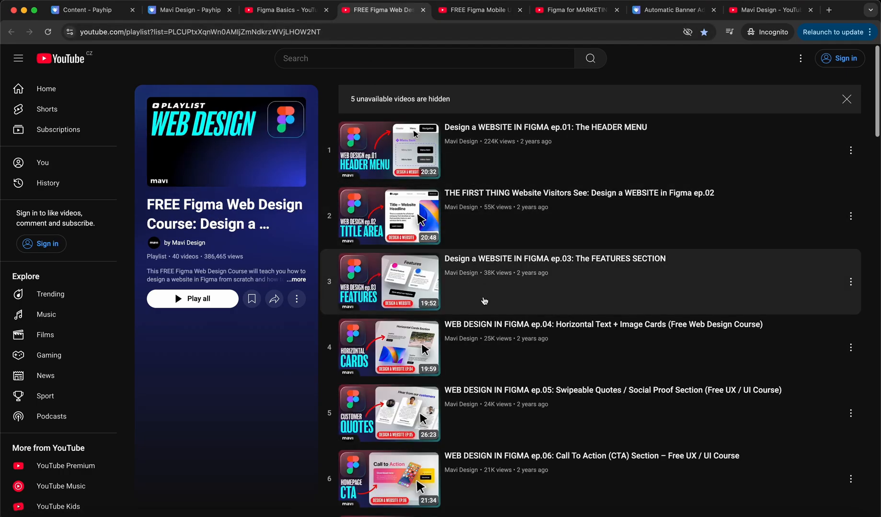
{"action": "scroll", "scroll_direction": "down", "scroll_amount": 3}
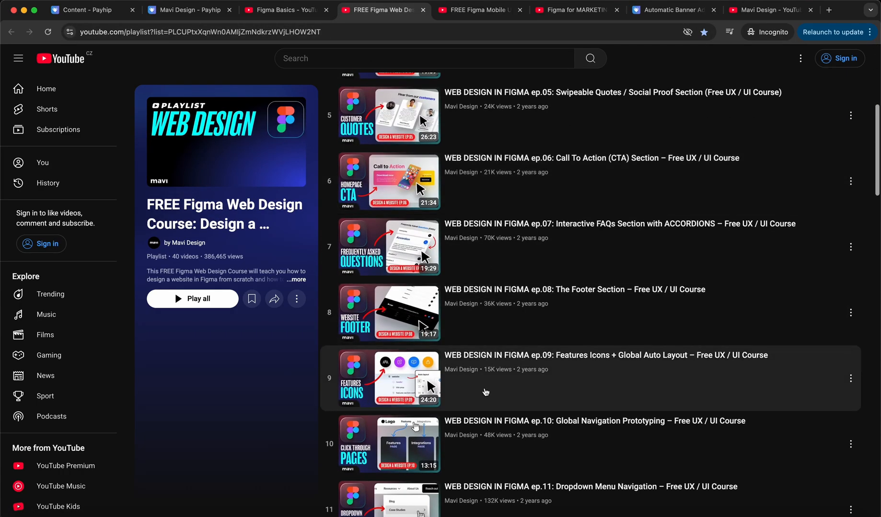
{"action": "scroll", "scroll_direction": "down", "scroll_amount": 3}
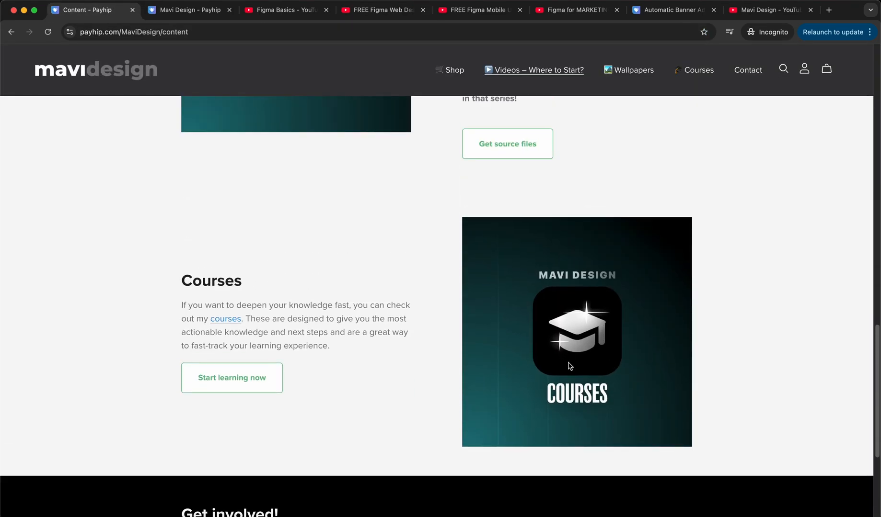
{"action": "mouse_move", "coordinate": [584, 376]}
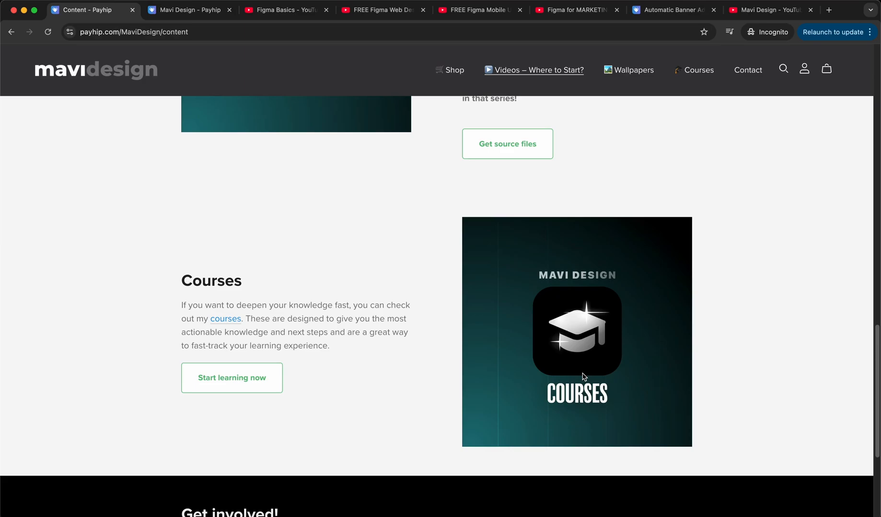
{"action": "mouse_move", "coordinate": [338, 348]}
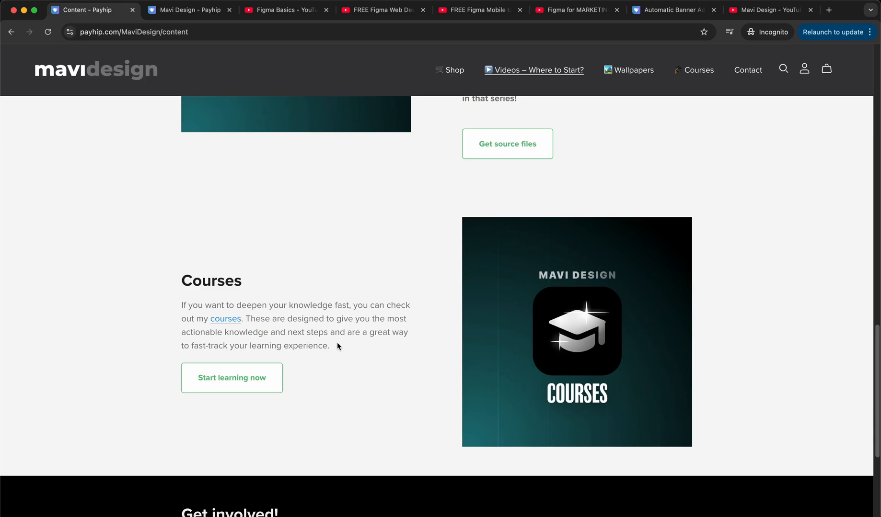
{"action": "mouse_move", "coordinate": [291, 328]}
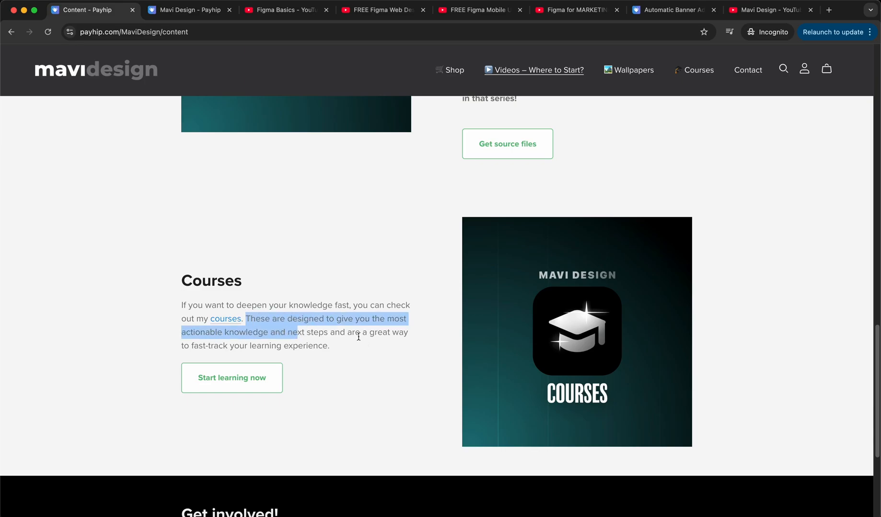
Step: Highlight the Courses section description while reading it, then deselect it
{"action": "left_click", "coordinate": [339, 350]}
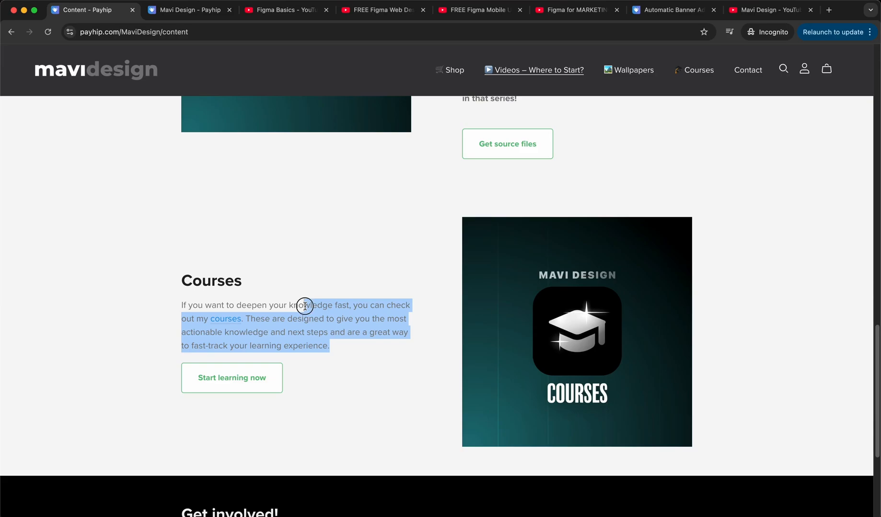
{"action": "left_click", "coordinate": [308, 305]}
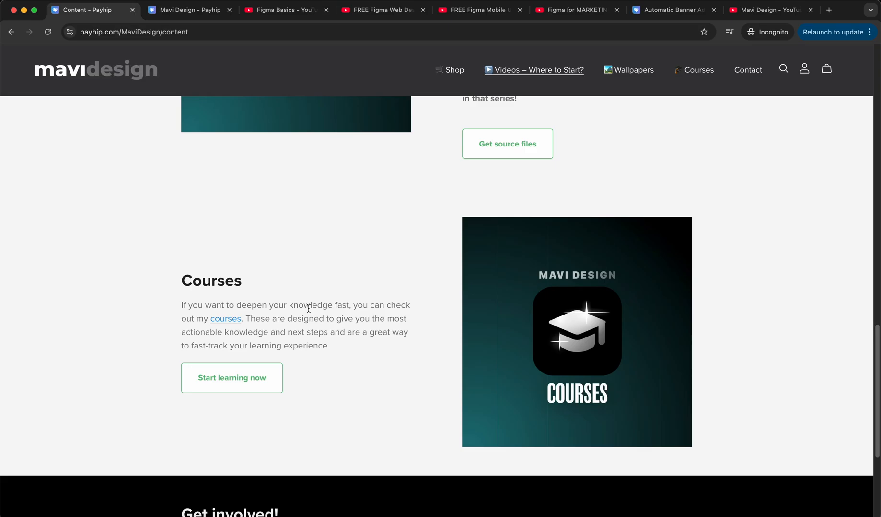
Step: Open the courses page and load the Figma Grid Deep Dive course from Shop Mavi Design Courses
{"action": "left_click", "coordinate": [231, 377]}
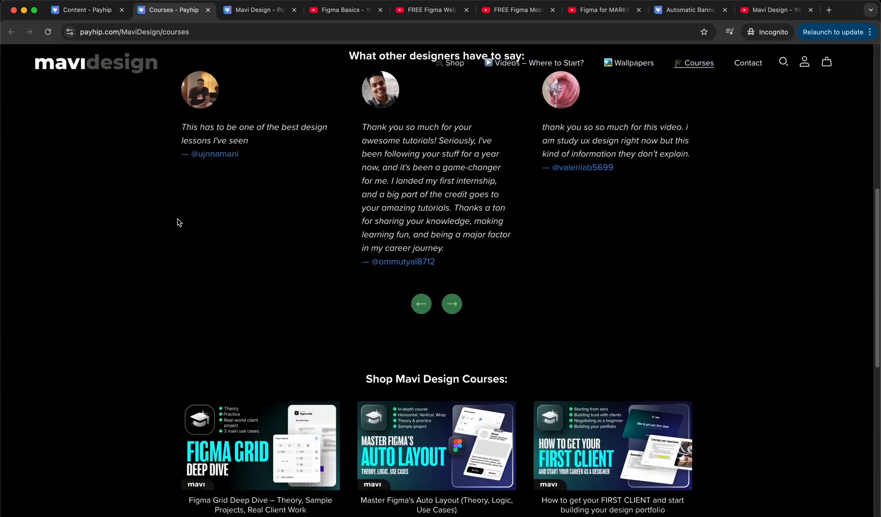
{"action": "scroll", "scroll_direction": "down", "scroll_amount": 3}
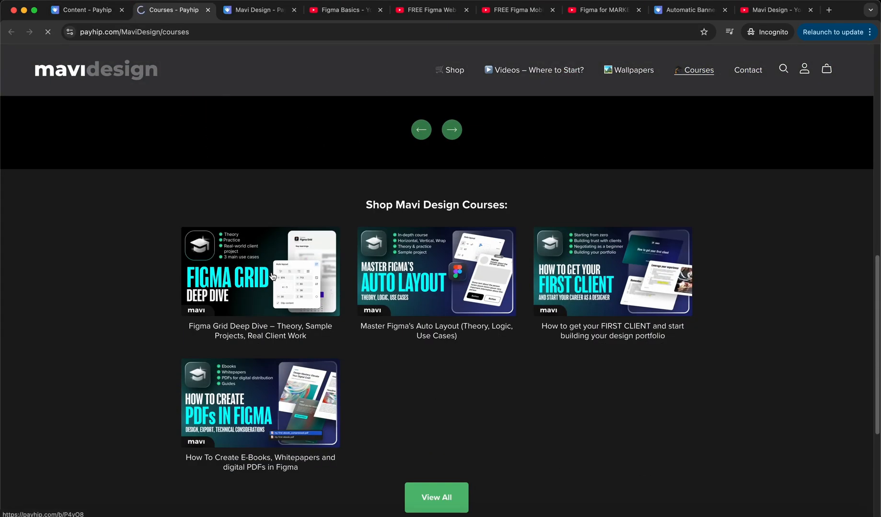
{"action": "left_click", "coordinate": [260, 272]}
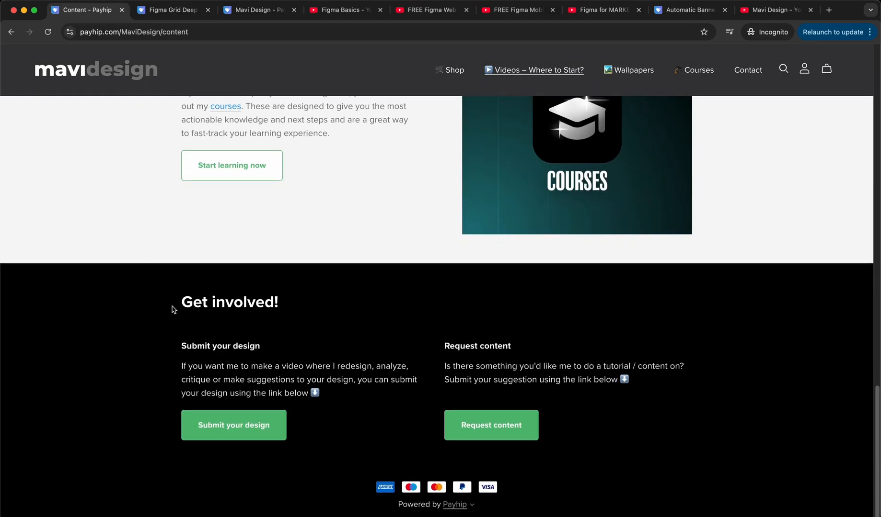
{"action": "mouse_move", "coordinate": [251, 405]}
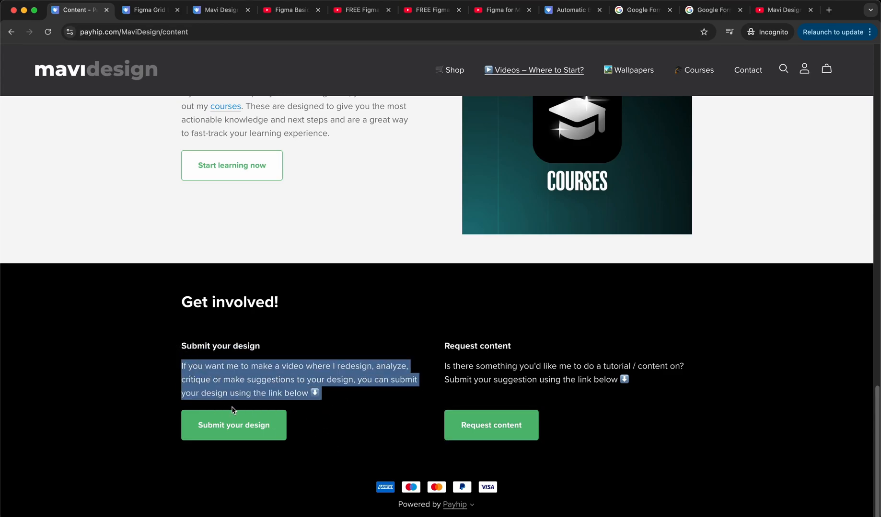
{"action": "left_click", "coordinate": [322, 405]}
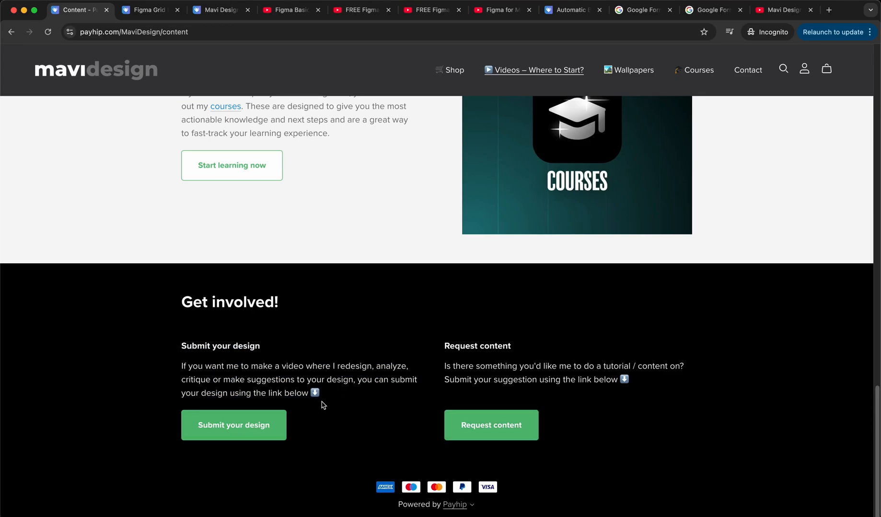
{"action": "mouse_move", "coordinate": [436, 352]}
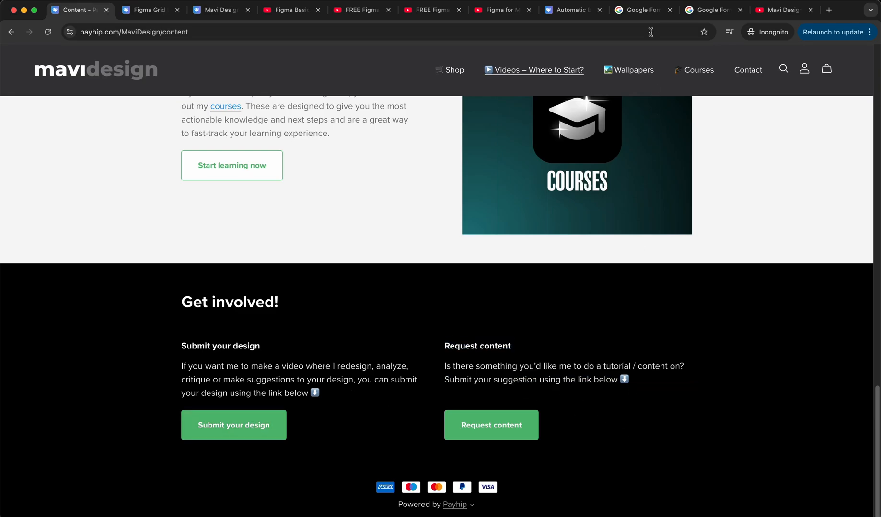
{"action": "left_click", "coordinate": [642, 11]}
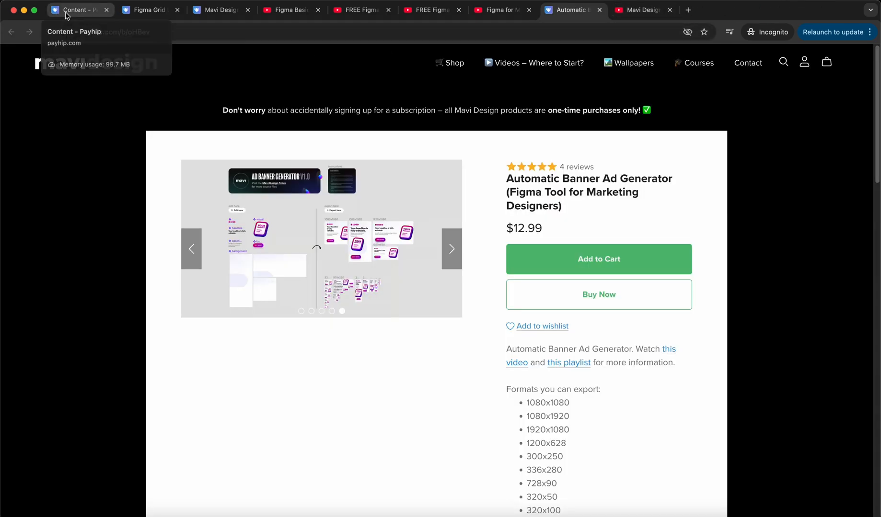
{"action": "left_click", "coordinate": [79, 10]}
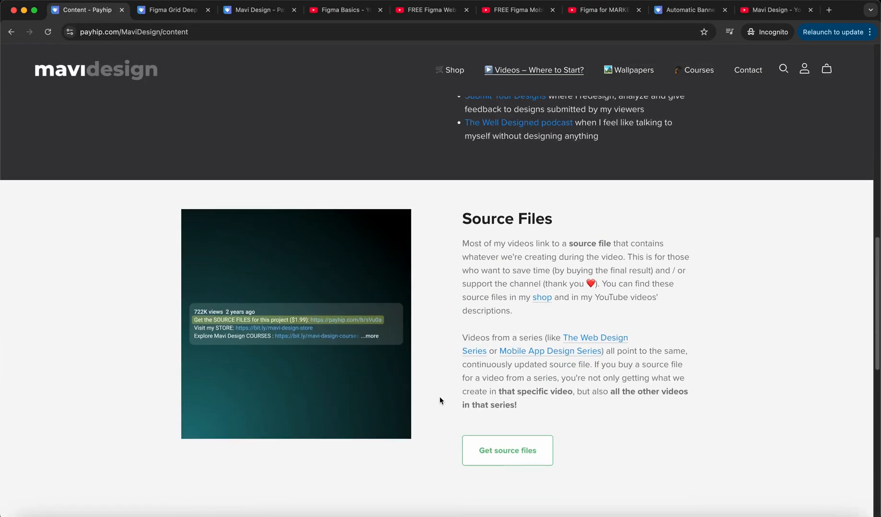
Step: Return to the top of the content page and switch to the FREE Figma Mobile UI Design Series playlist tab
{"action": "scroll", "scroll_direction": "up", "scroll_amount": 3}
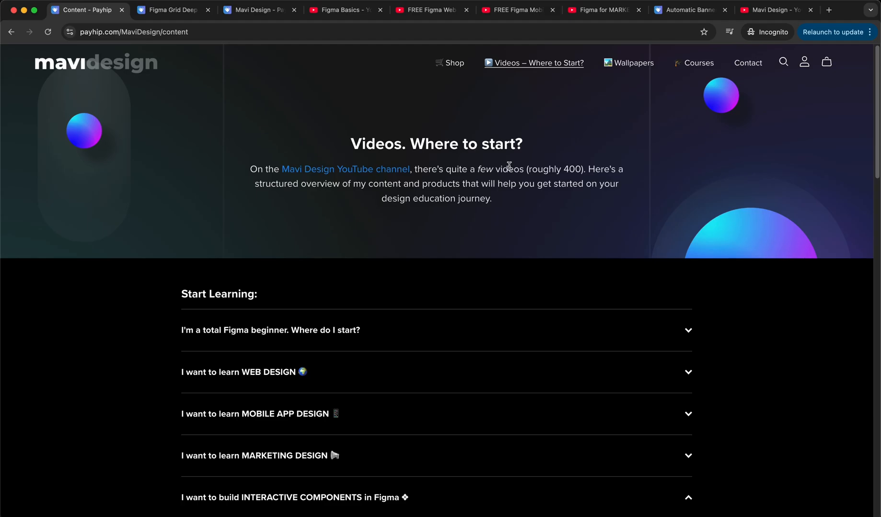
{"action": "left_click", "coordinate": [511, 11]}
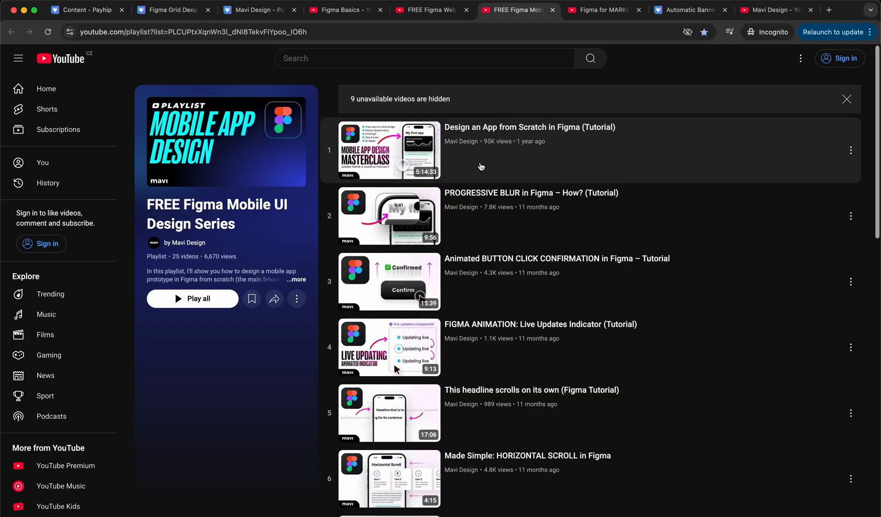
Step: Browse the Web Design course and Figma Basics playlists, then return to the Content - Payhip tab
{"action": "scroll", "scroll_direction": "down", "scroll_amount": 3}
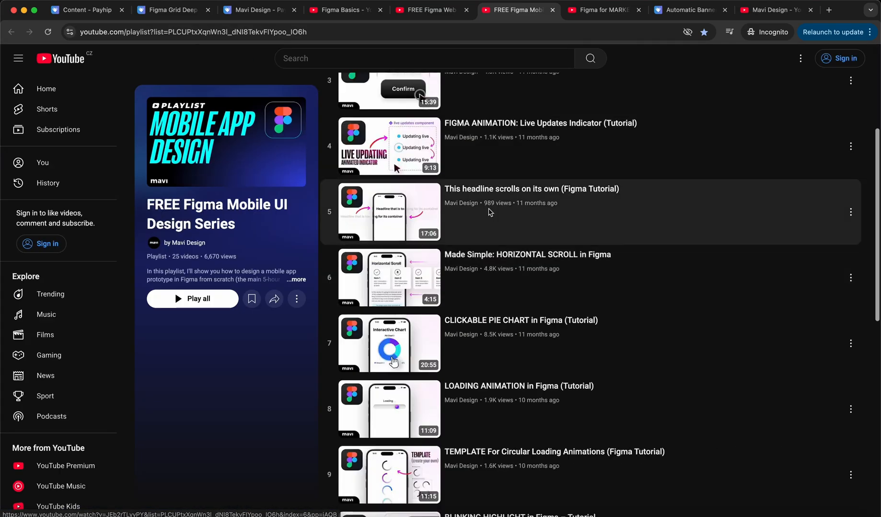
{"action": "left_click", "coordinate": [430, 11]}
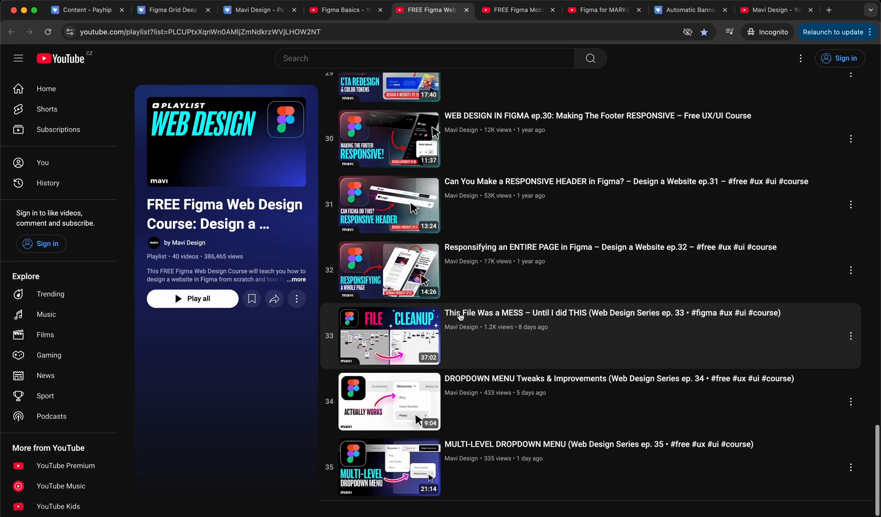
{"action": "scroll", "scroll_direction": "up", "scroll_amount": 3}
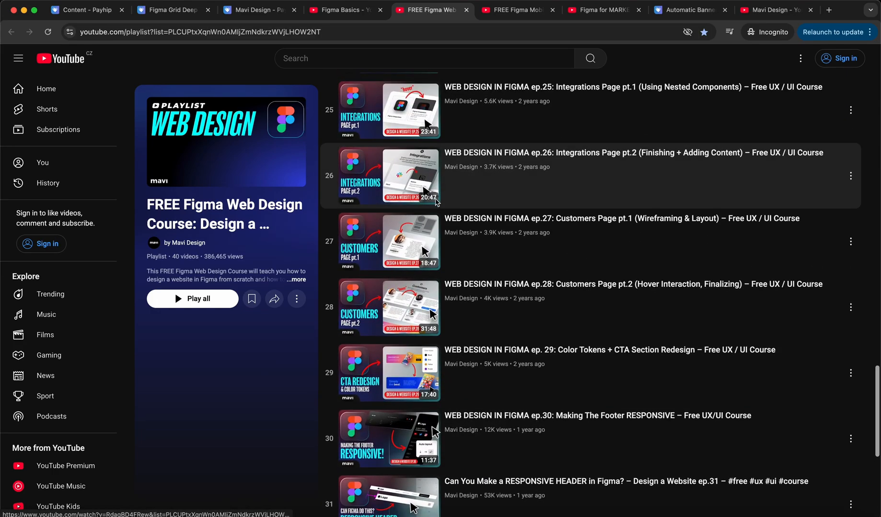
{"action": "mouse_move", "coordinate": [432, 334]}
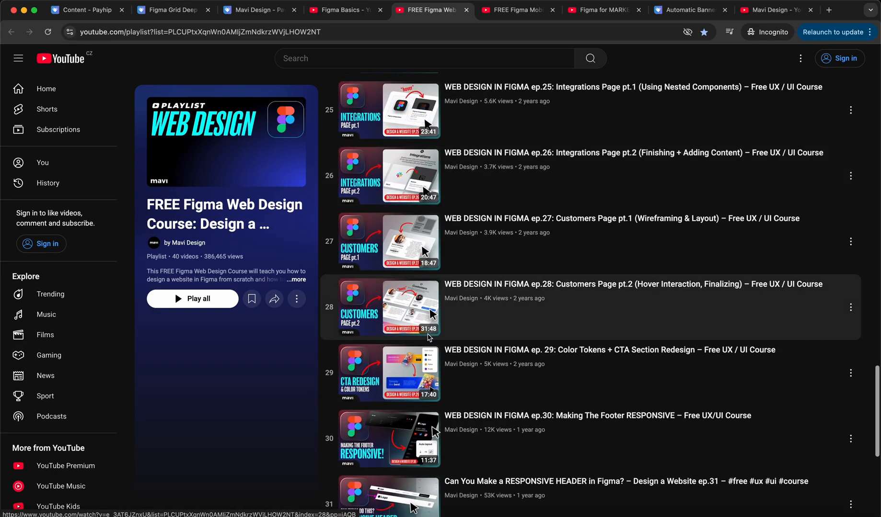
{"action": "scroll", "scroll_direction": "up", "scroll_amount": 3}
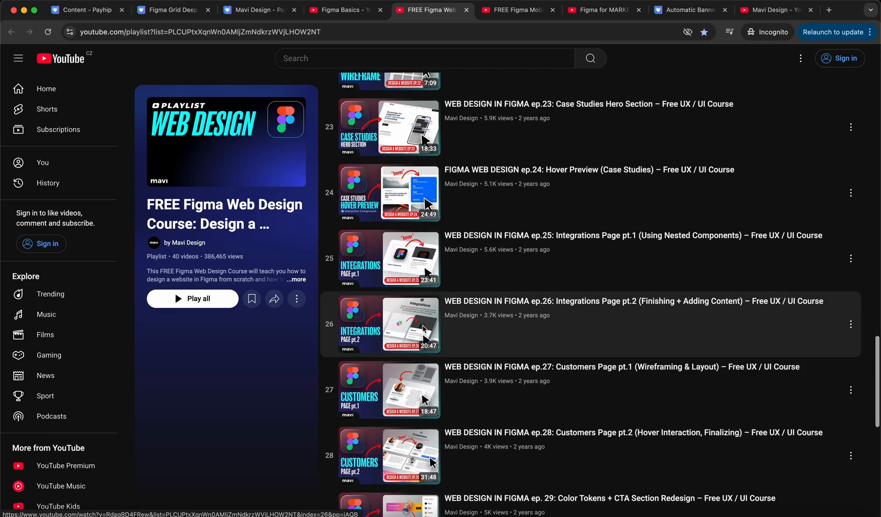
{"action": "left_click", "coordinate": [343, 11]}
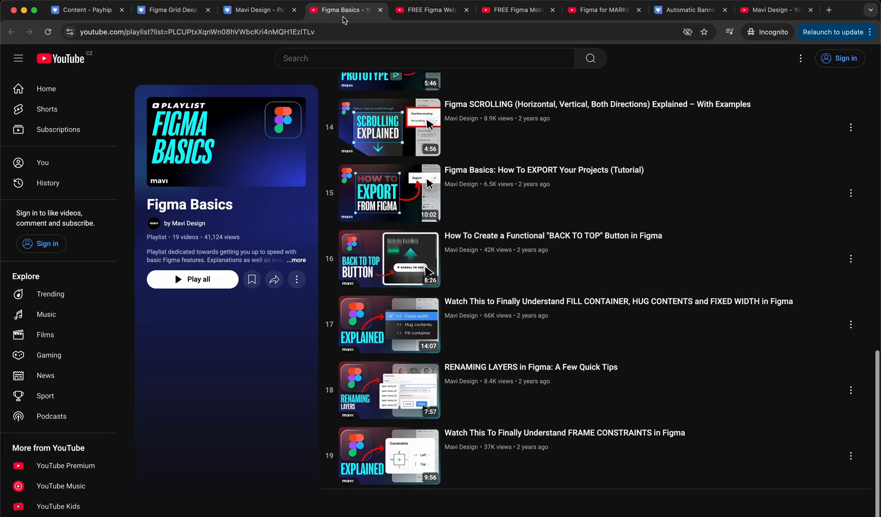
{"action": "mouse_move", "coordinate": [88, 10]}
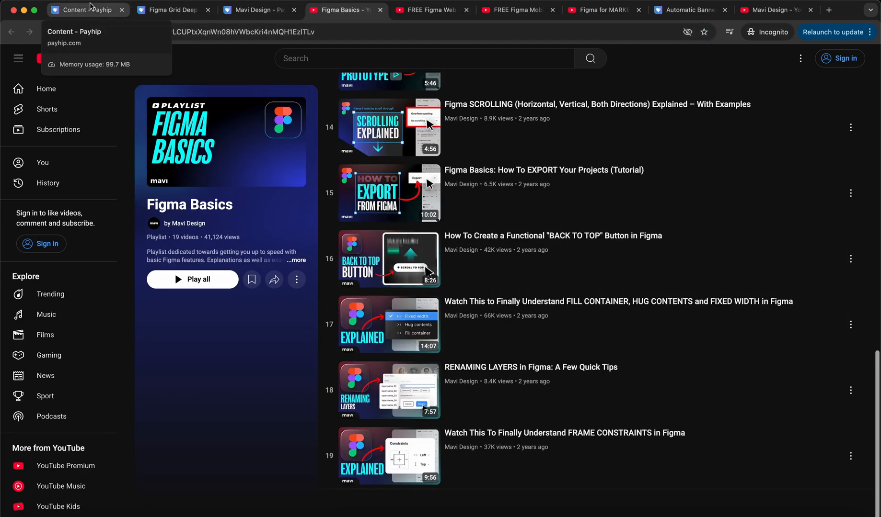
{"action": "left_click", "coordinate": [84, 11]}
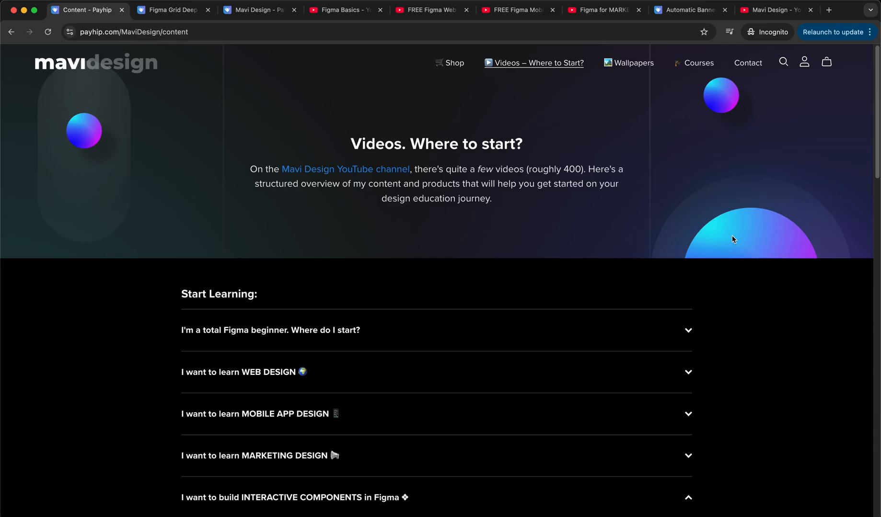
{"action": "mouse_move", "coordinate": [494, 217]}
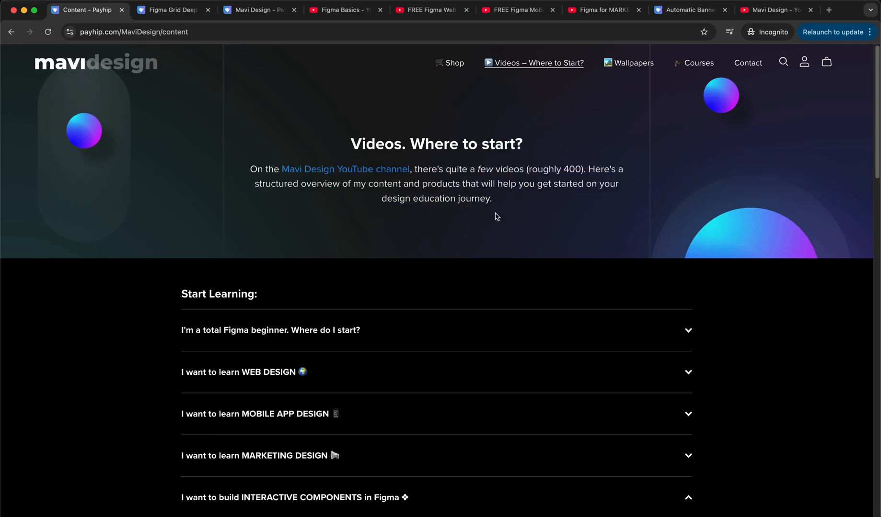
{"action": "mouse_move", "coordinate": [511, 212]}
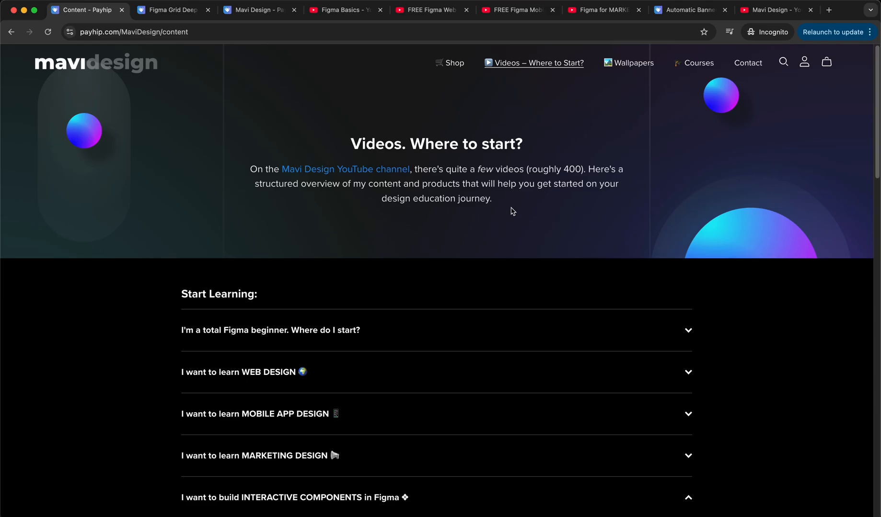
{"action": "left_click", "coordinate": [431, 11]}
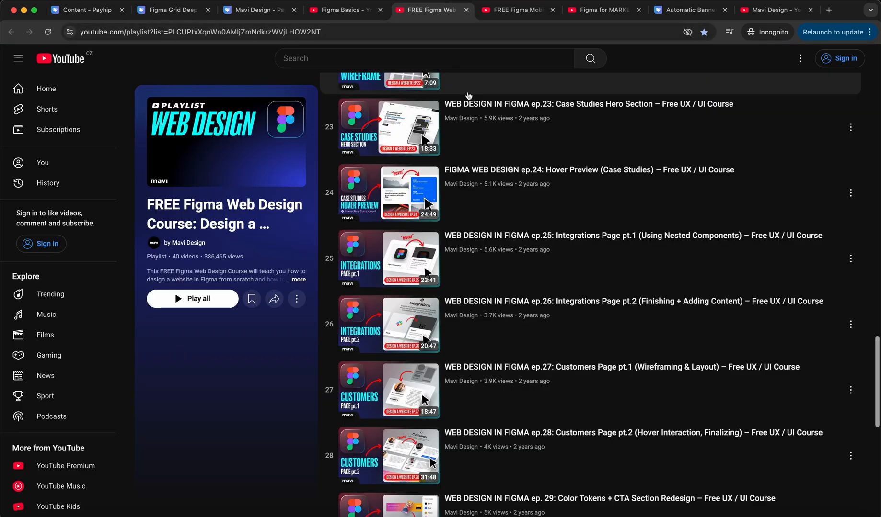
{"action": "scroll", "scroll_direction": "up", "scroll_amount": 3}
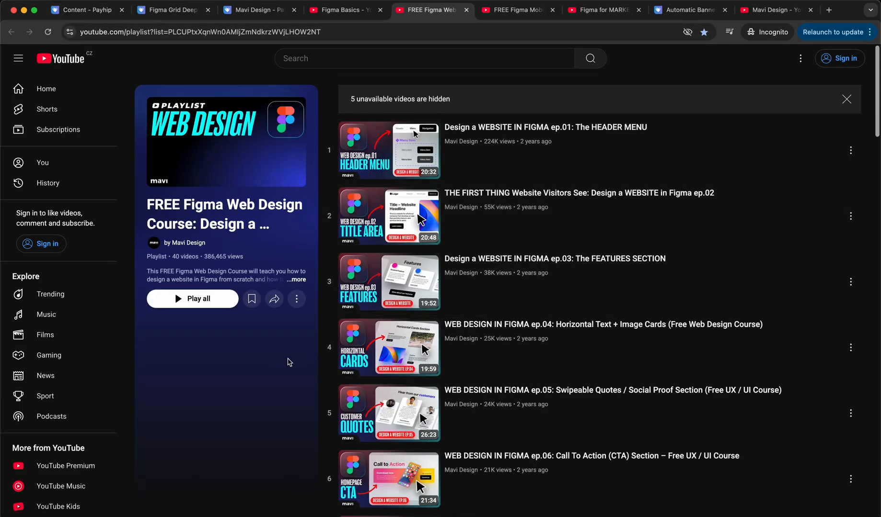
{"action": "left_click", "coordinate": [84, 11]}
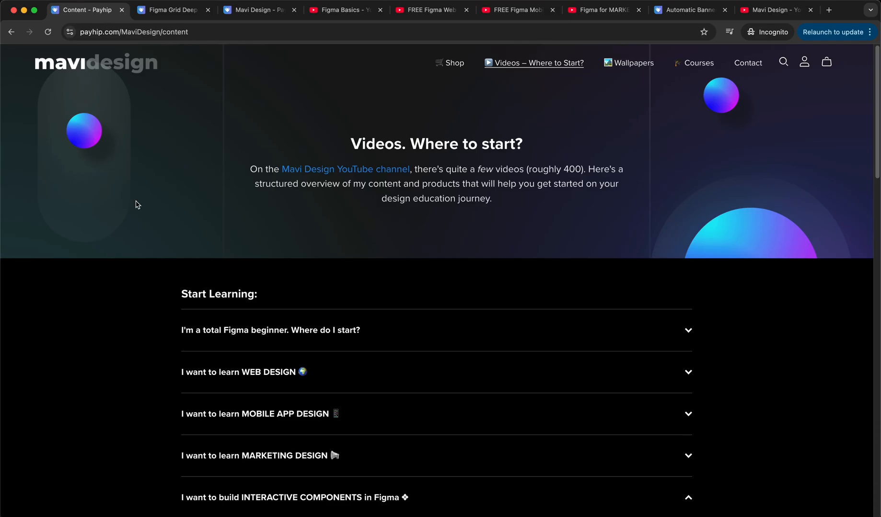
{"action": "mouse_move", "coordinate": [171, 271]}
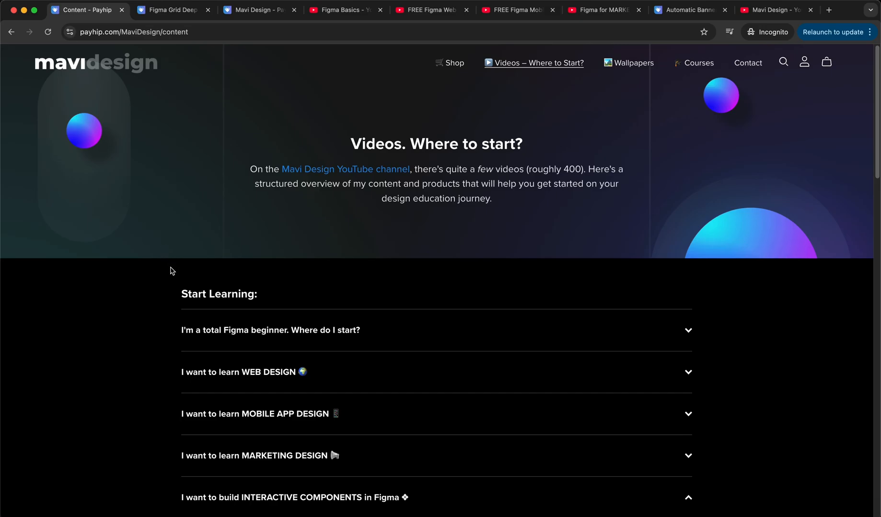
{"action": "mouse_move", "coordinate": [285, 422]}
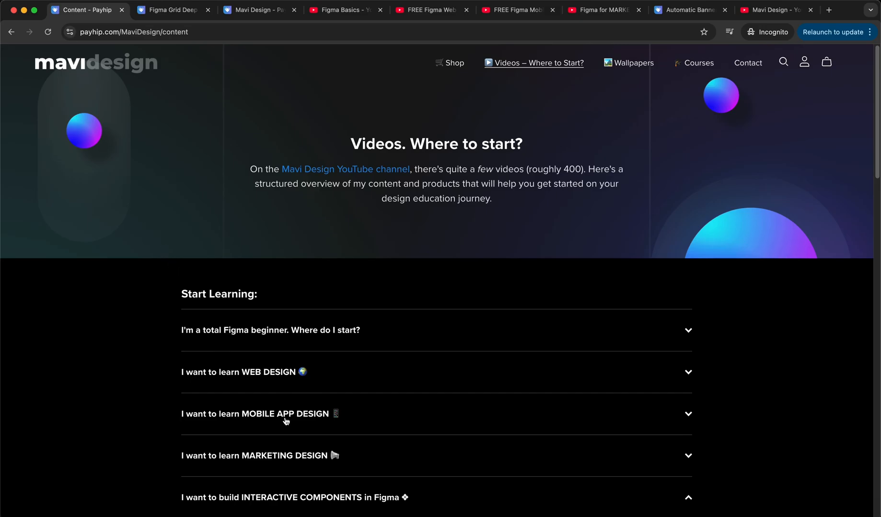
{"action": "mouse_move", "coordinate": [290, 425]}
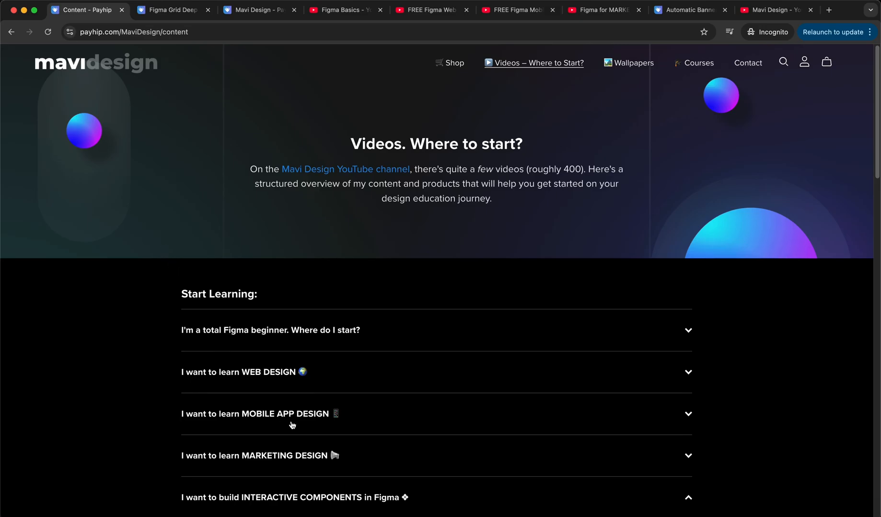
{"action": "mouse_move", "coordinate": [269, 418]}
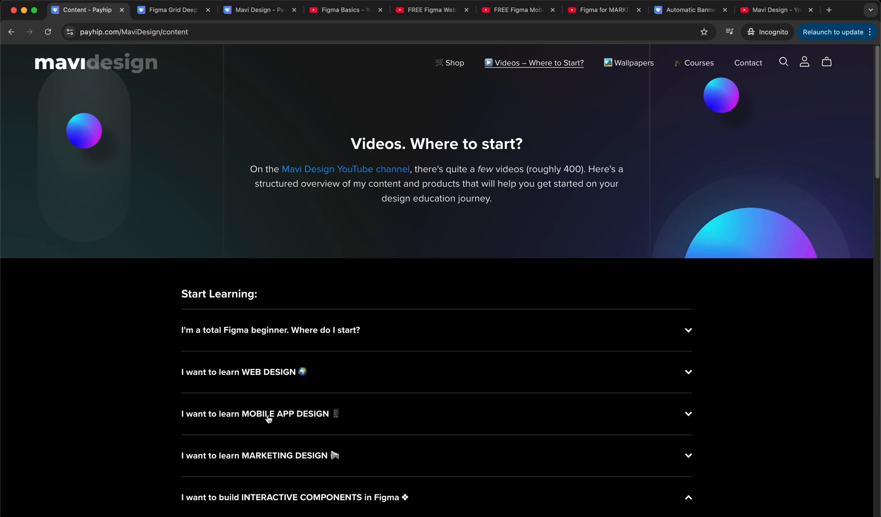